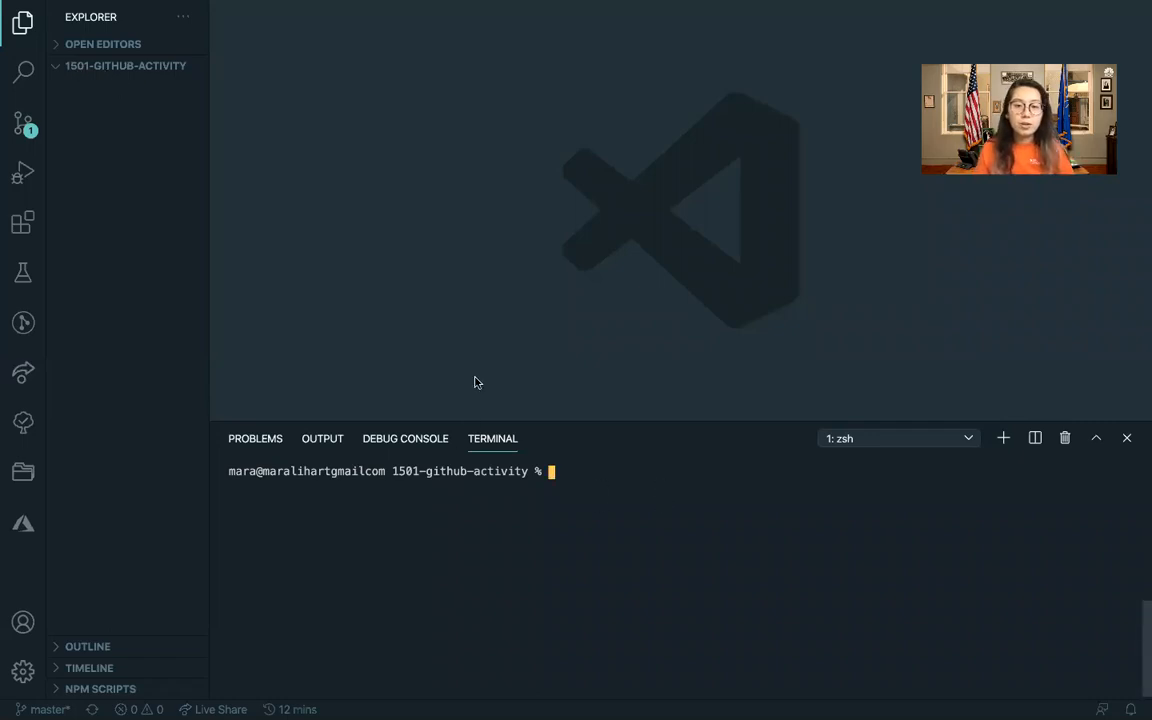
Create an empty index.html in the project folder with touch from the terminal.
double_click(457, 471)
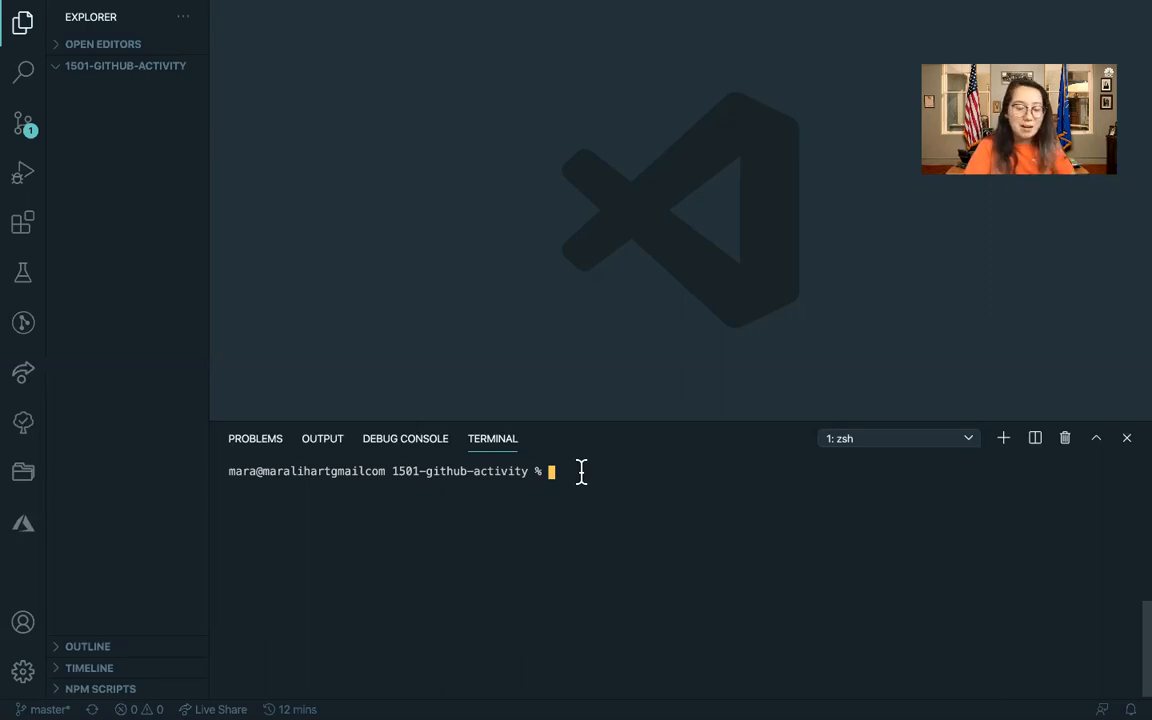
type("touch")
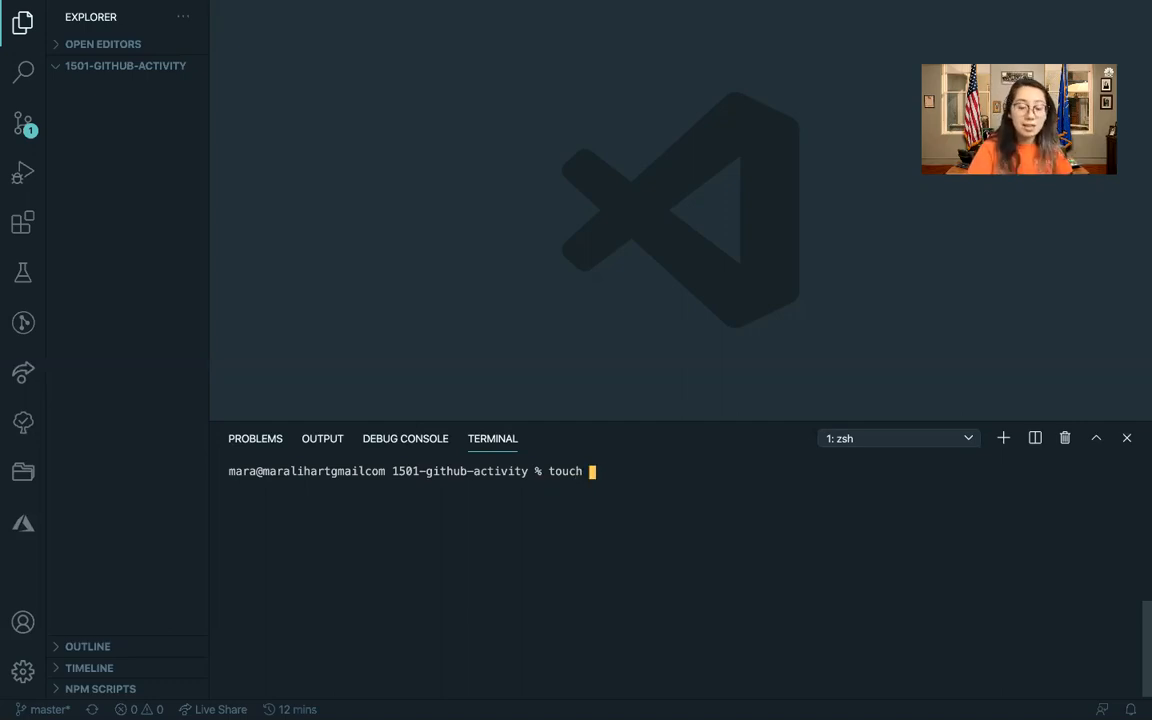
type("index.html")
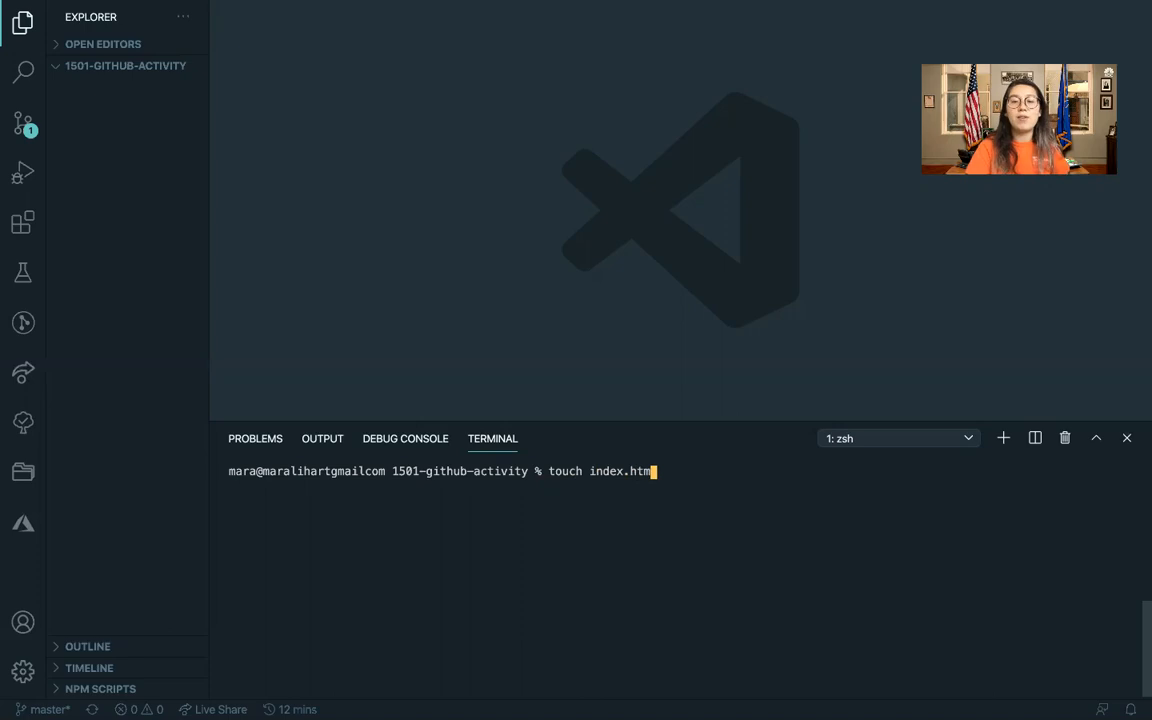
type("l")
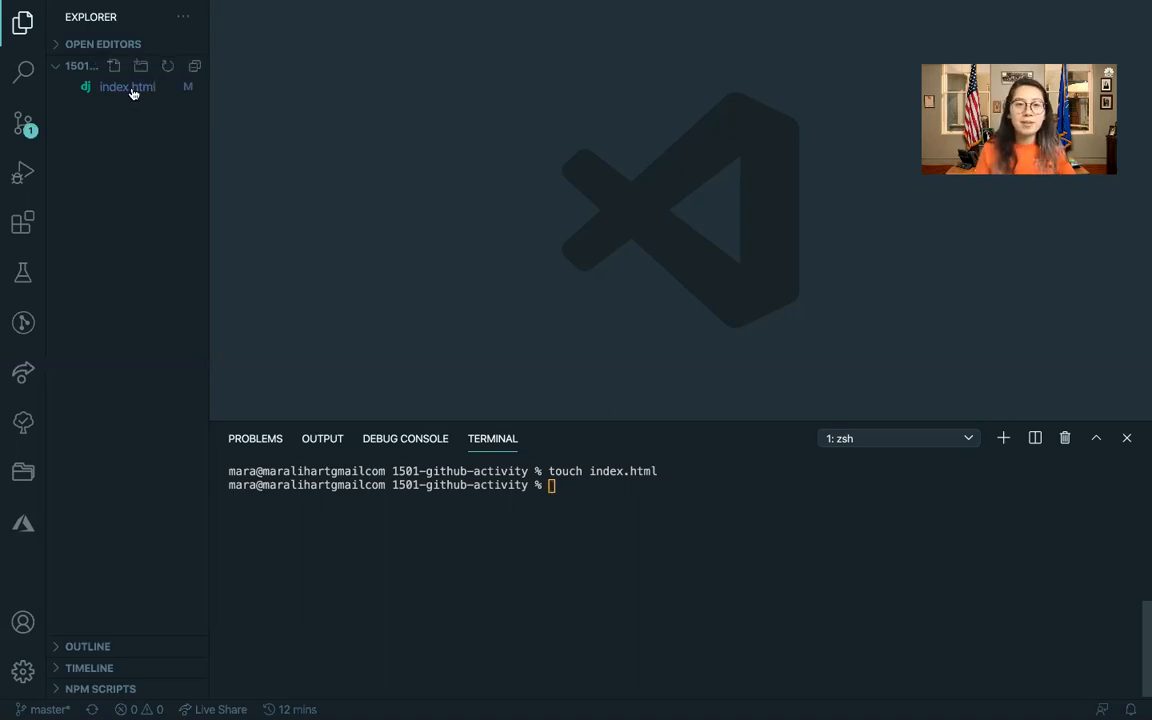
Write head and body tags in index.html, with <h1>Hello, World!</h1> inside the body.
left_click(127, 86)
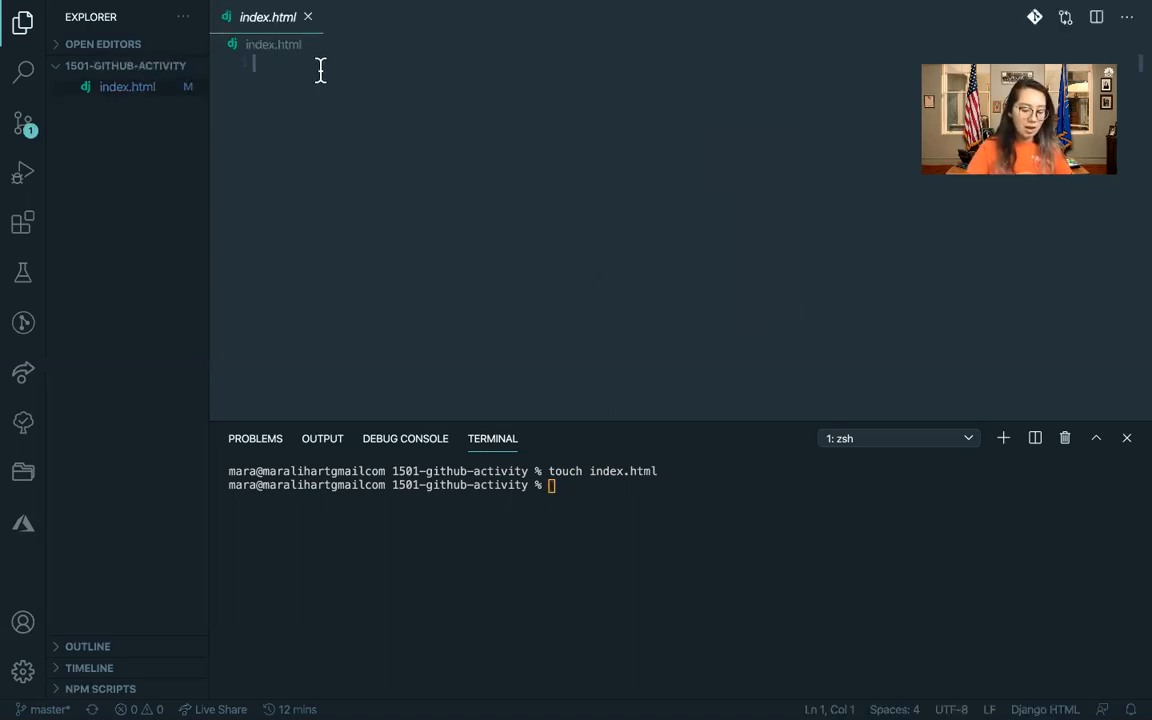
type("<hea")
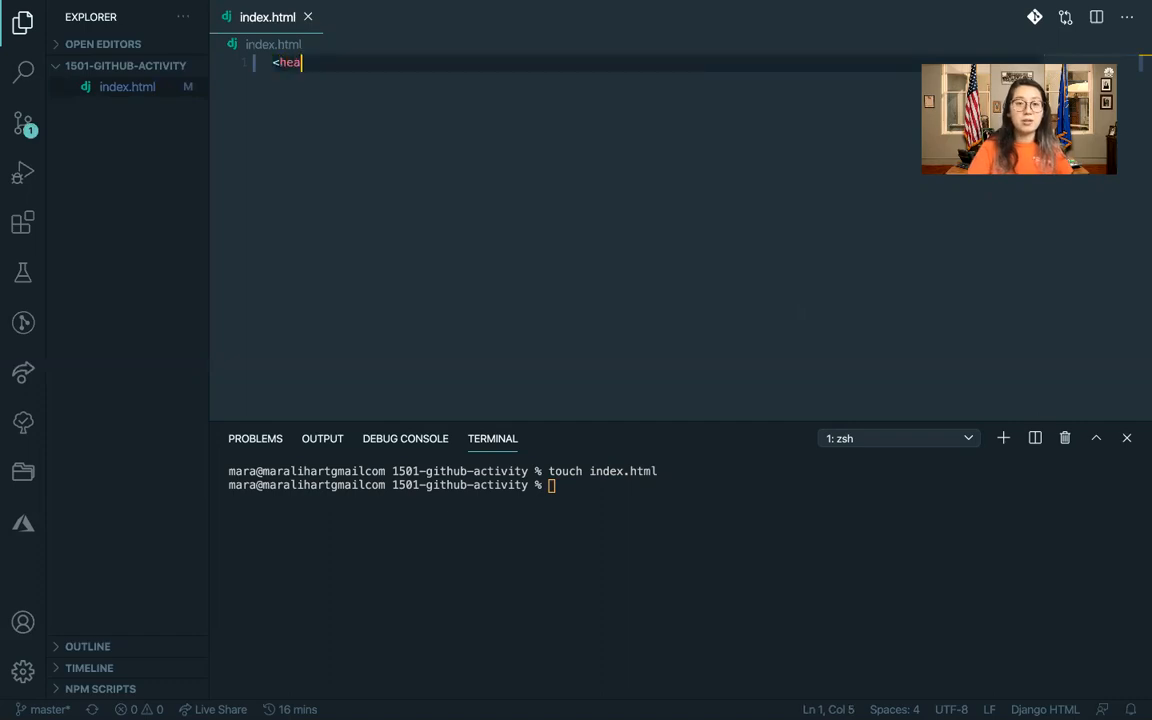
type("d>")
type("</head>")
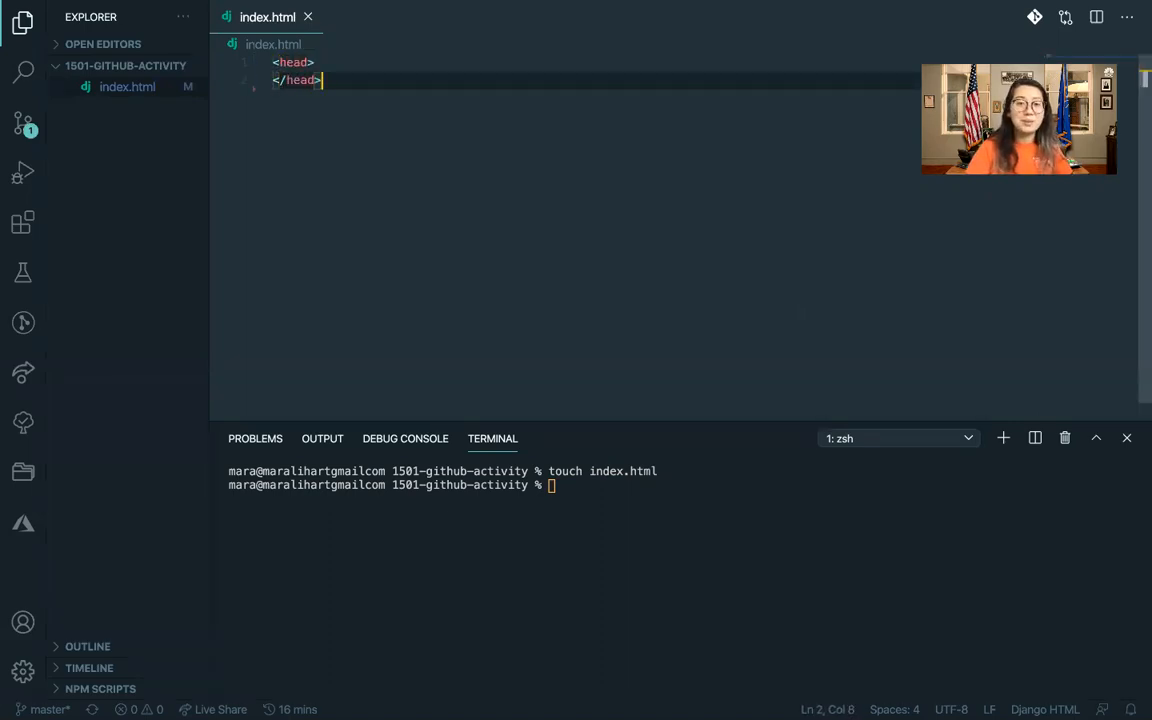
type("<body>")
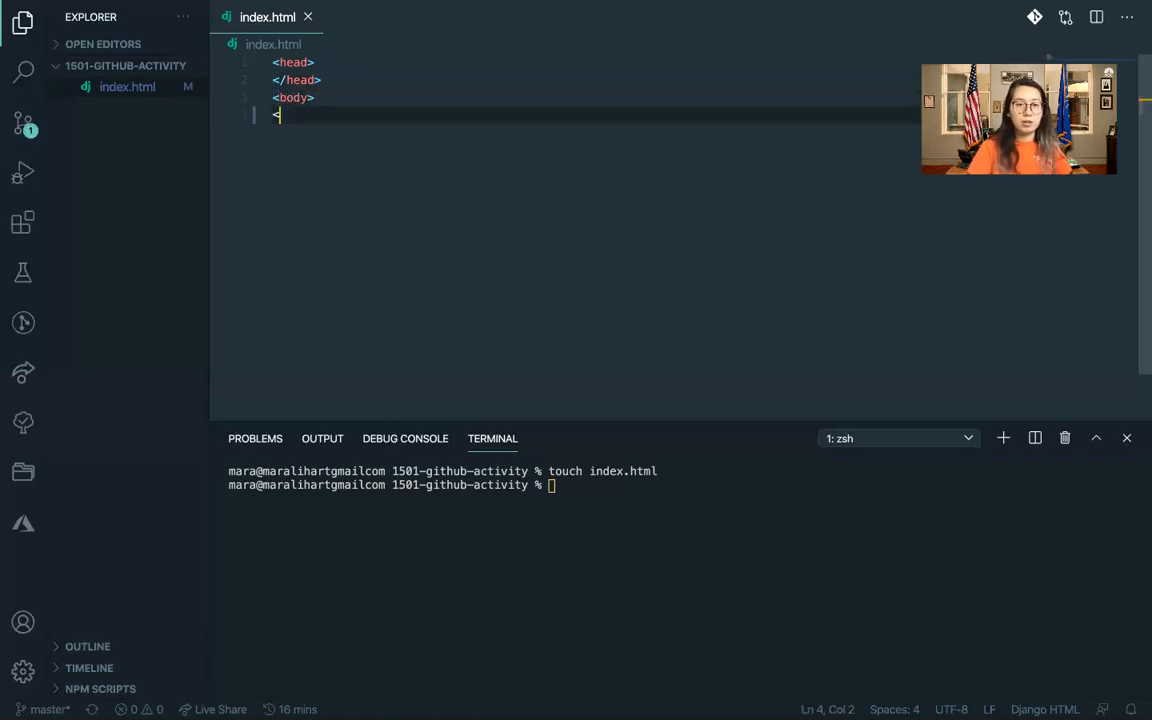
type("</body")
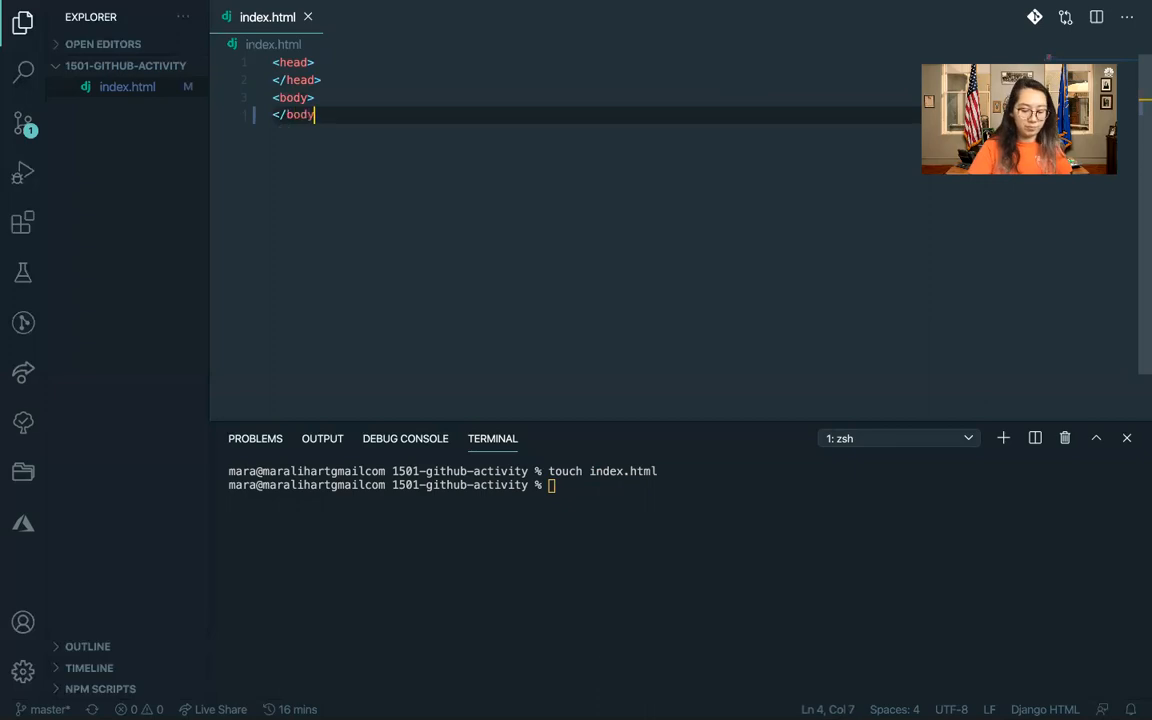
key("Enter")
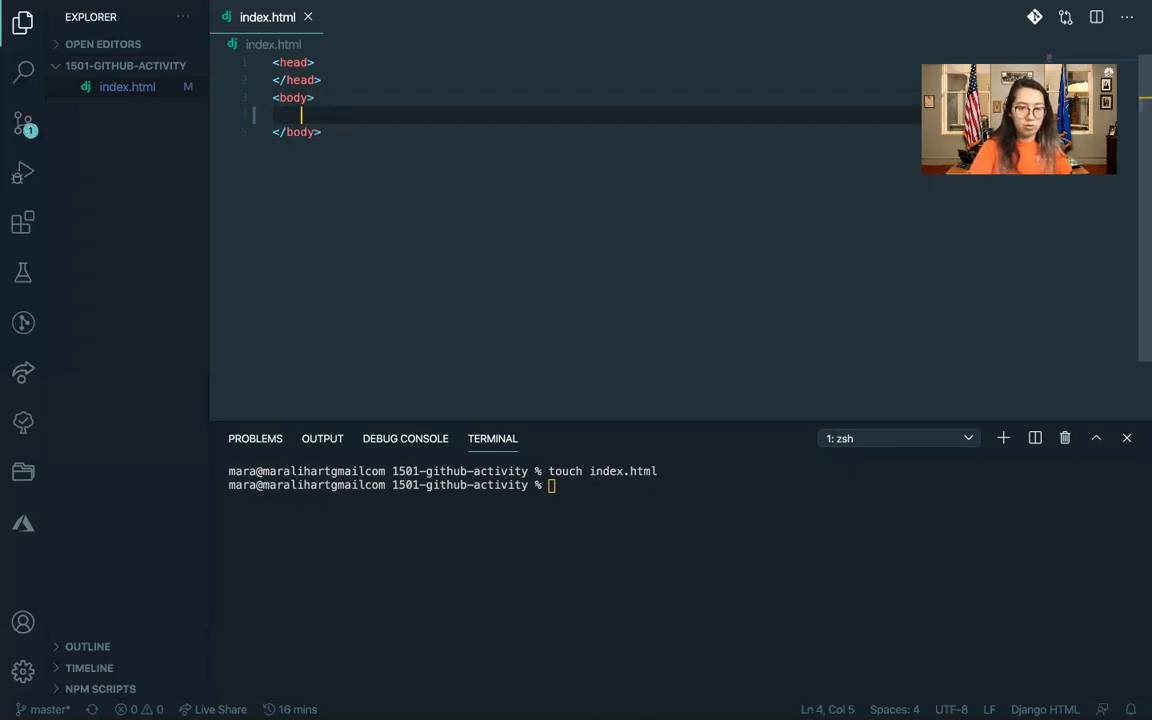
type("<h1>")
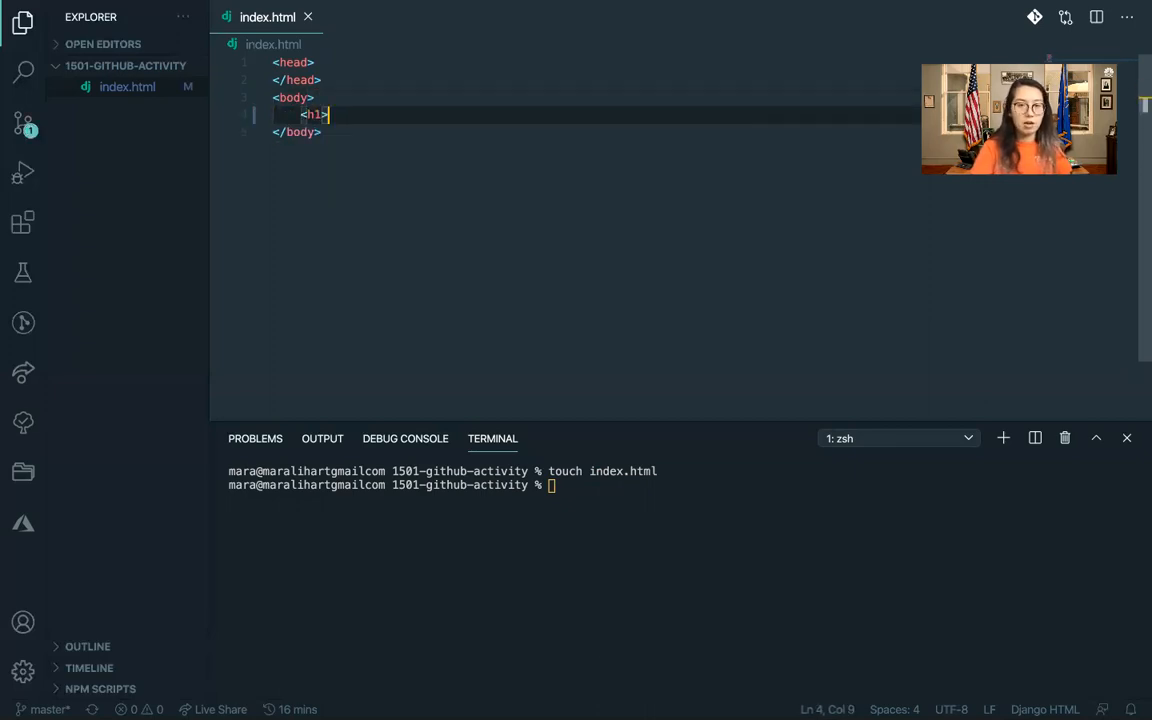
type("Hello, World")
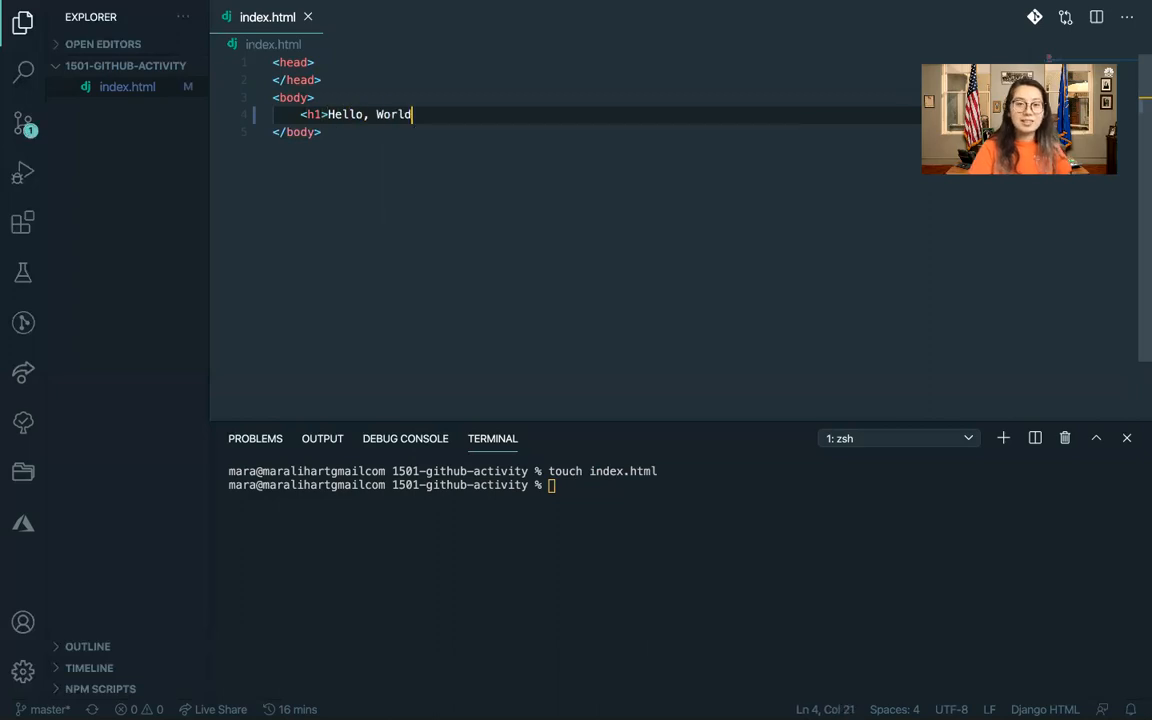
type("!</h1>")
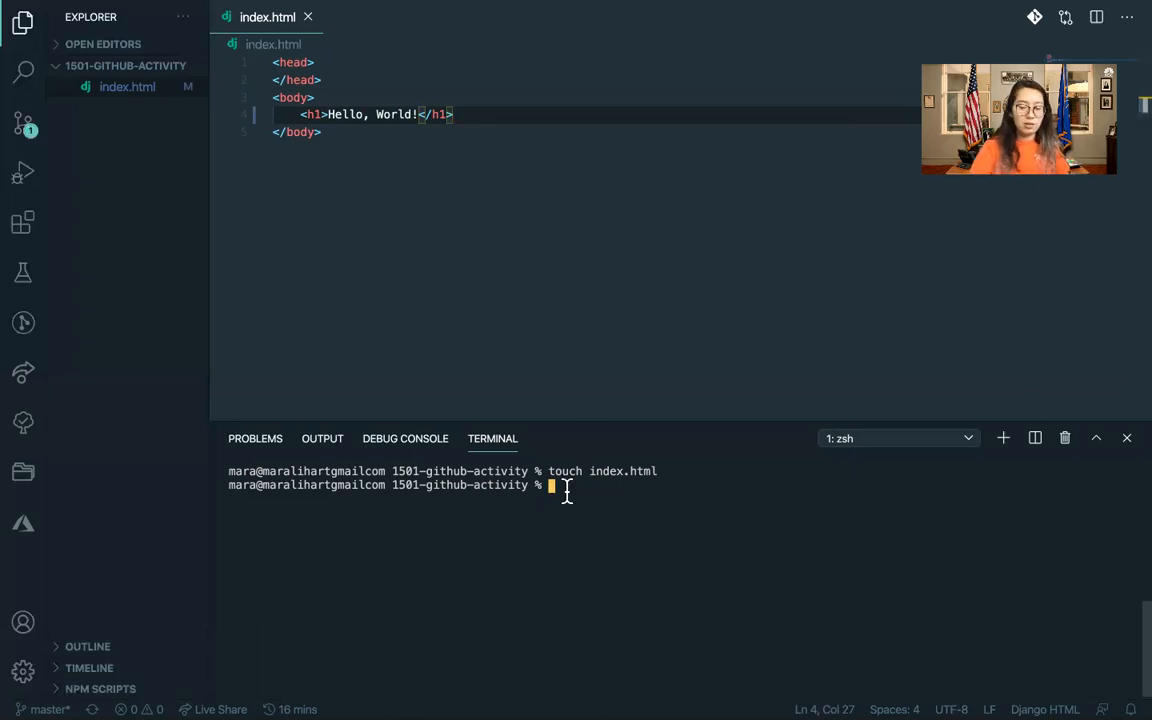
Run open index.html to preview the Hello, World! page in Safari.
type("open index.ht")
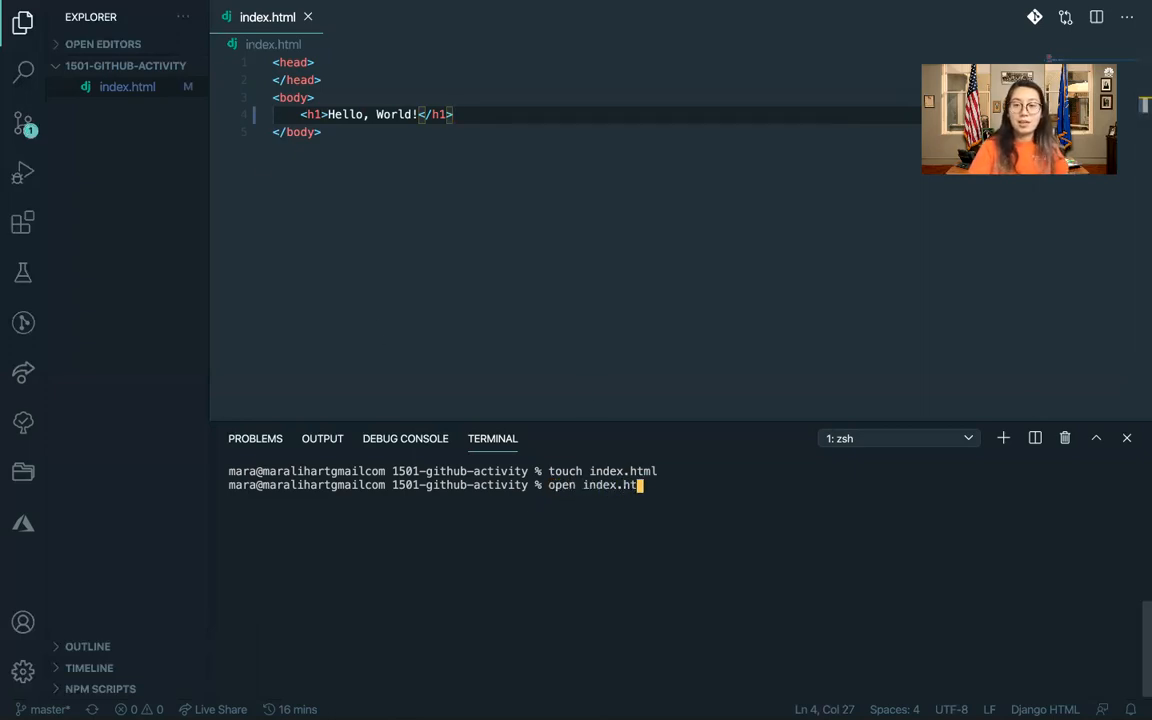
key("Enter")
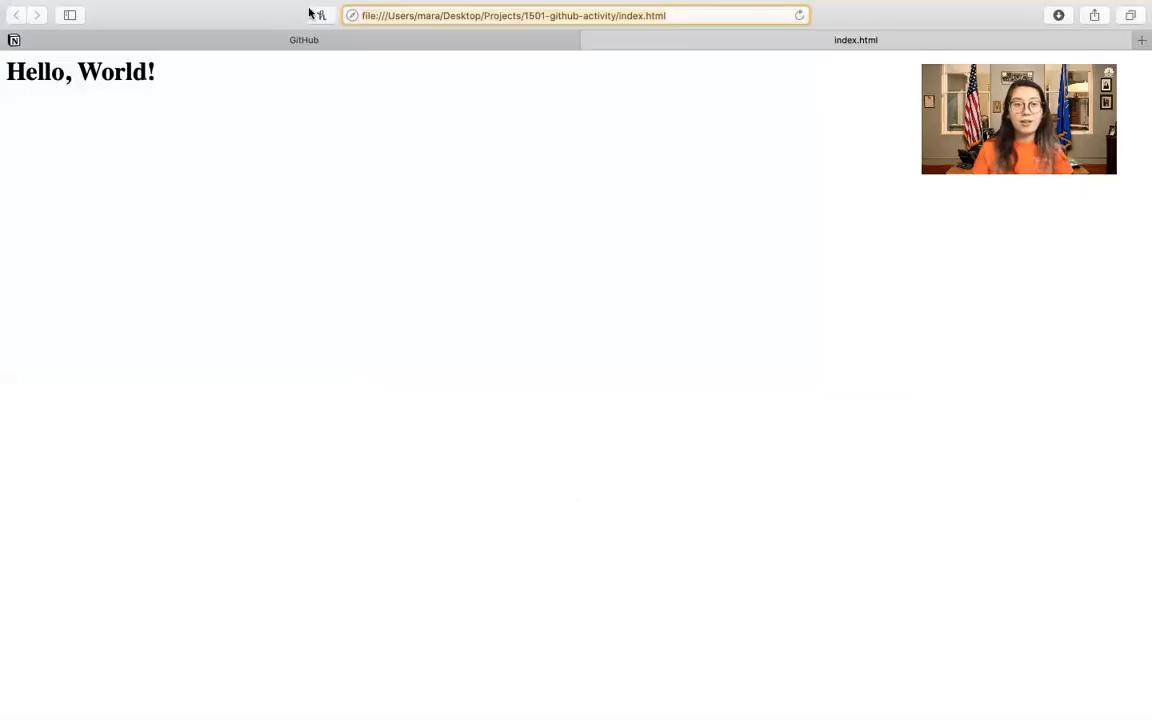
mouse_move(196, 146)
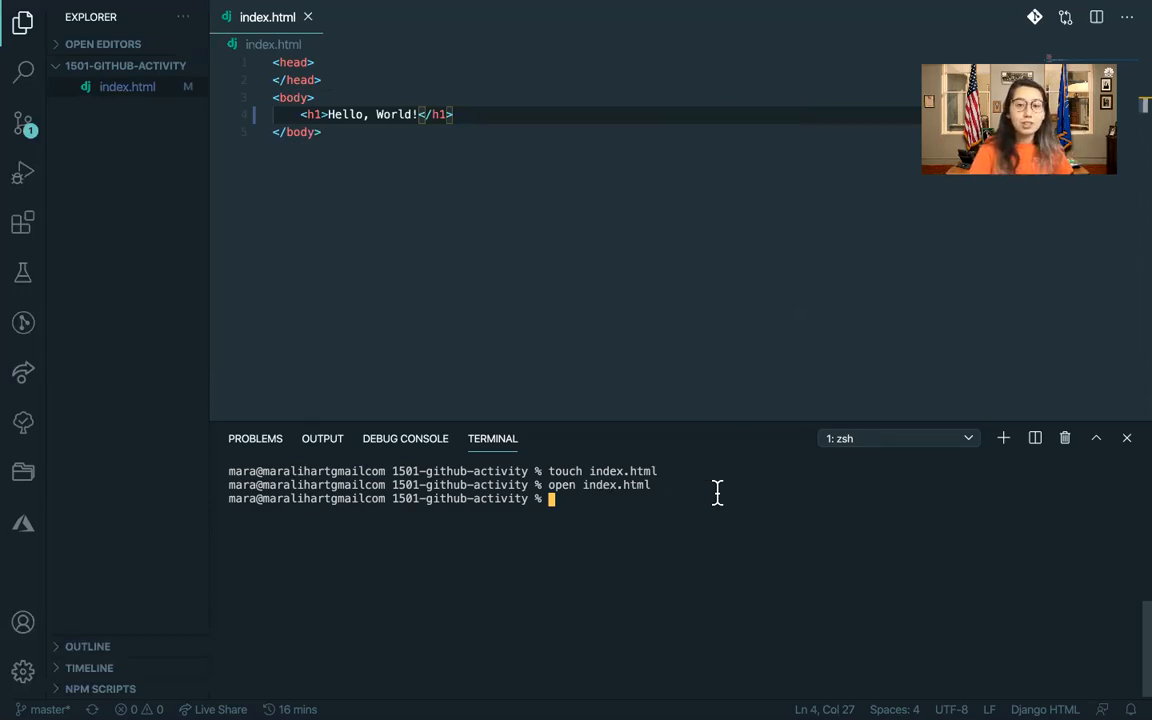
Run git init and git add . to initialize the repository and stage index.html.
type("git")
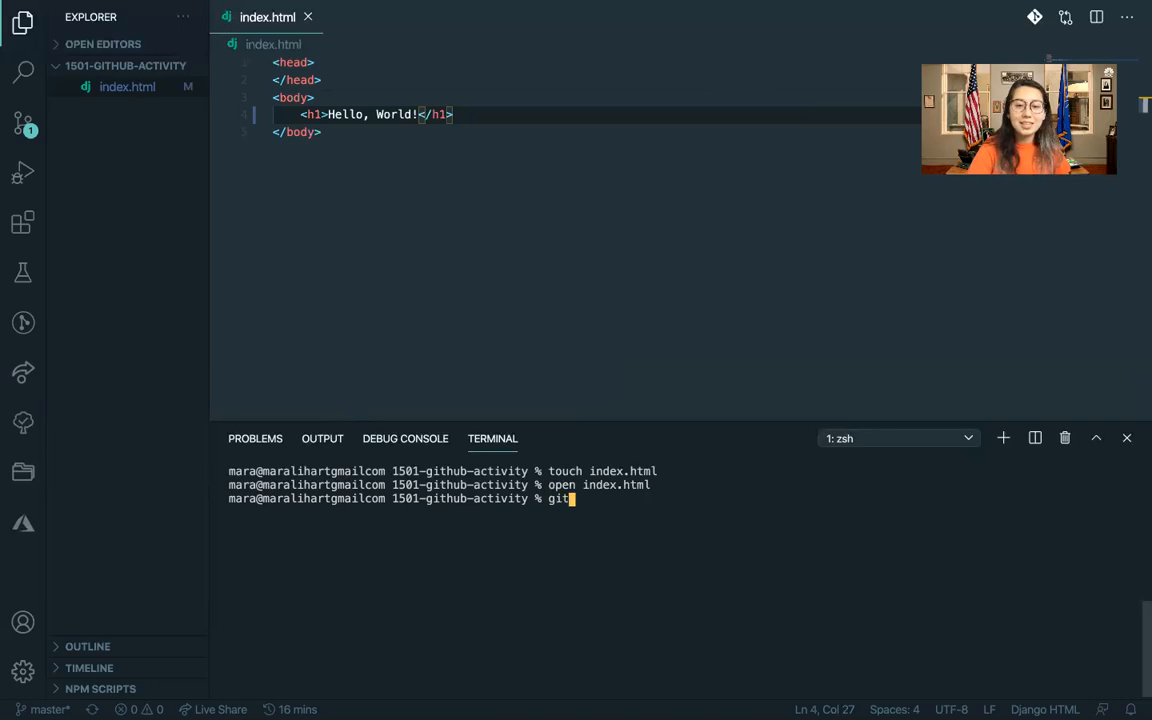
type("init")
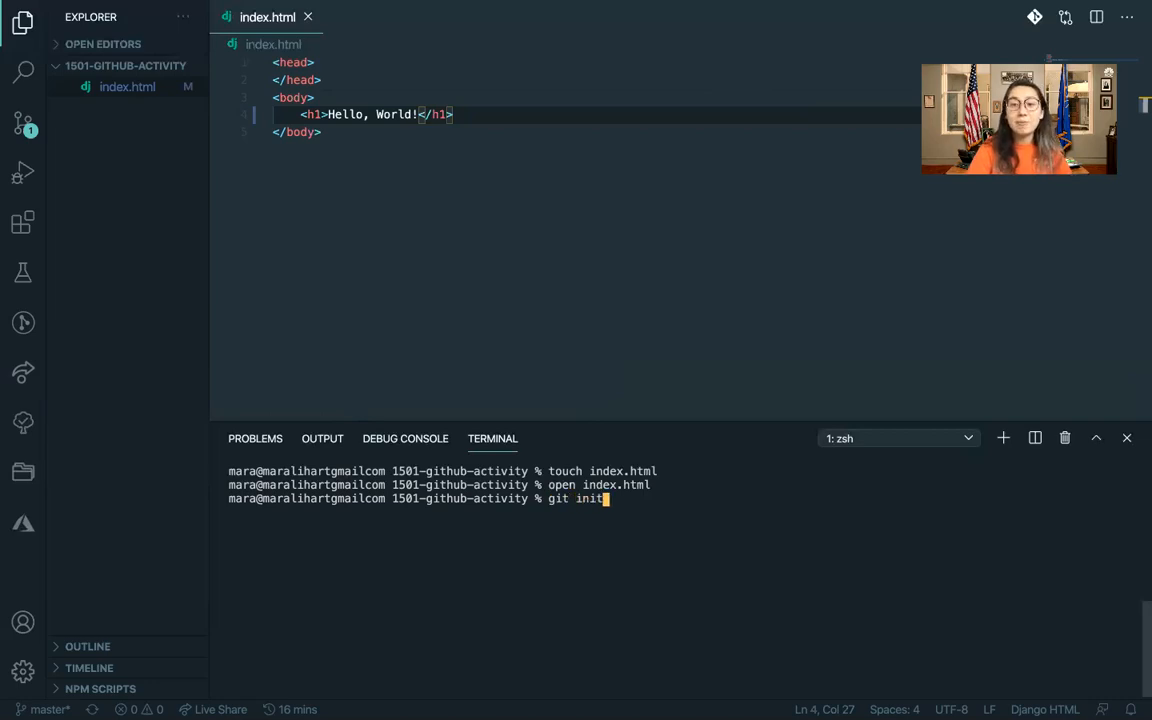
key("Enter")
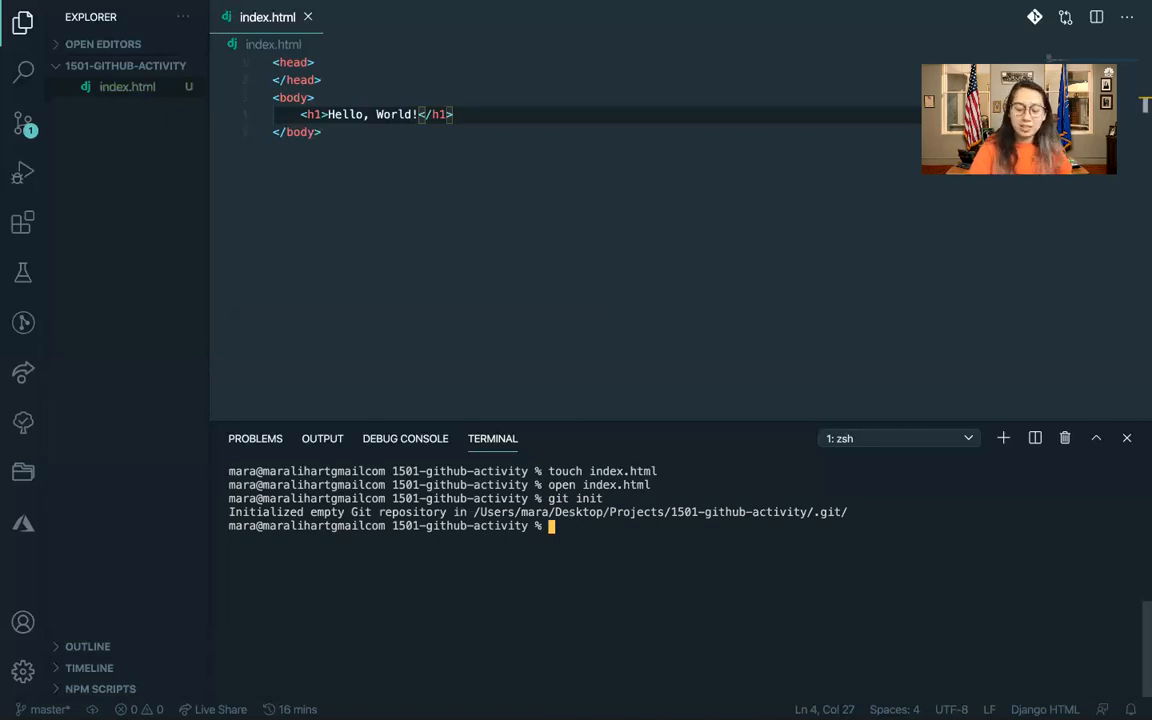
type("gi")
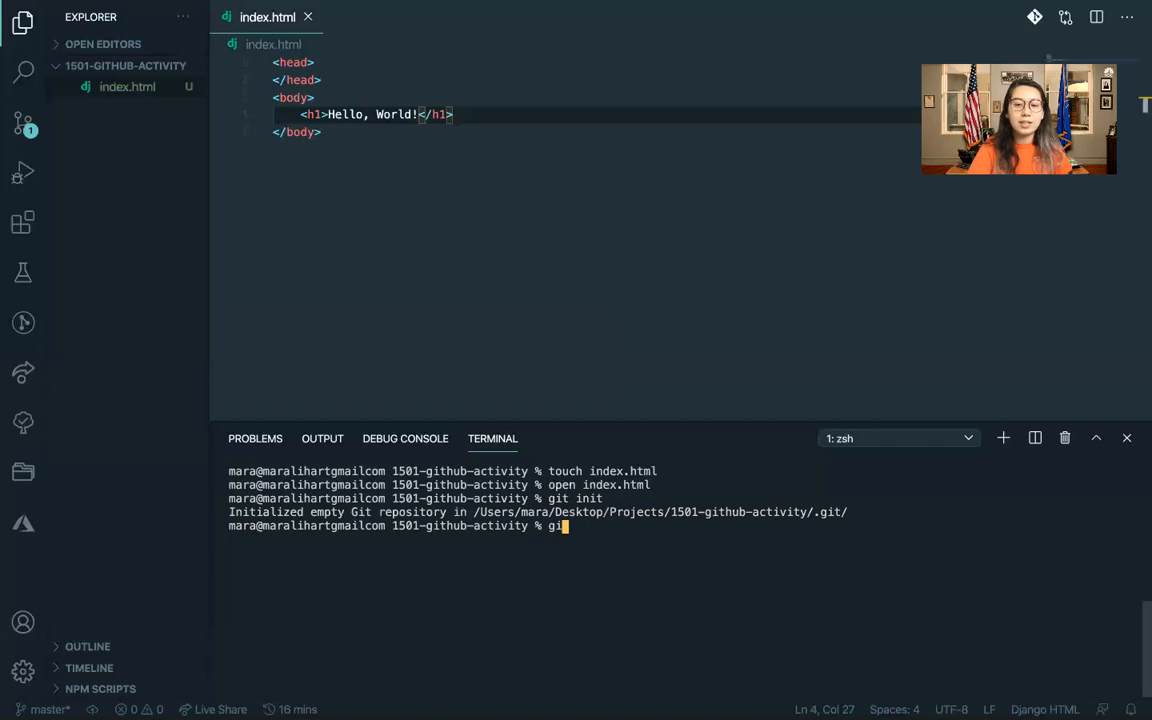
type("add")
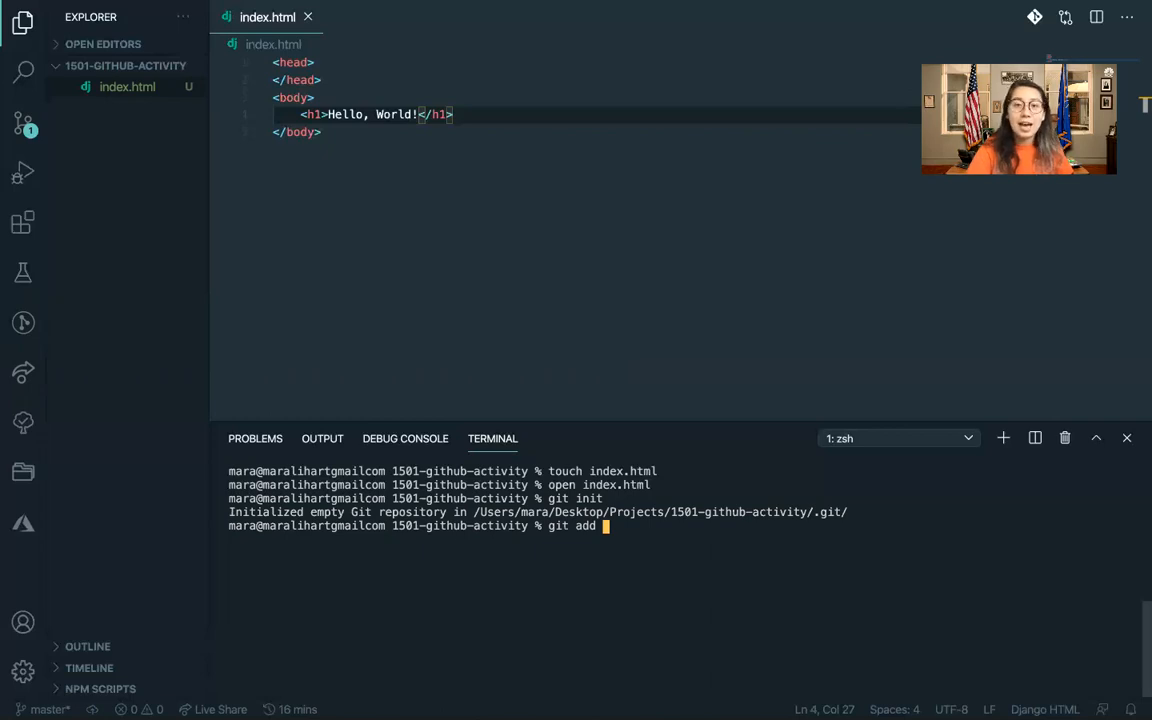
type(".")
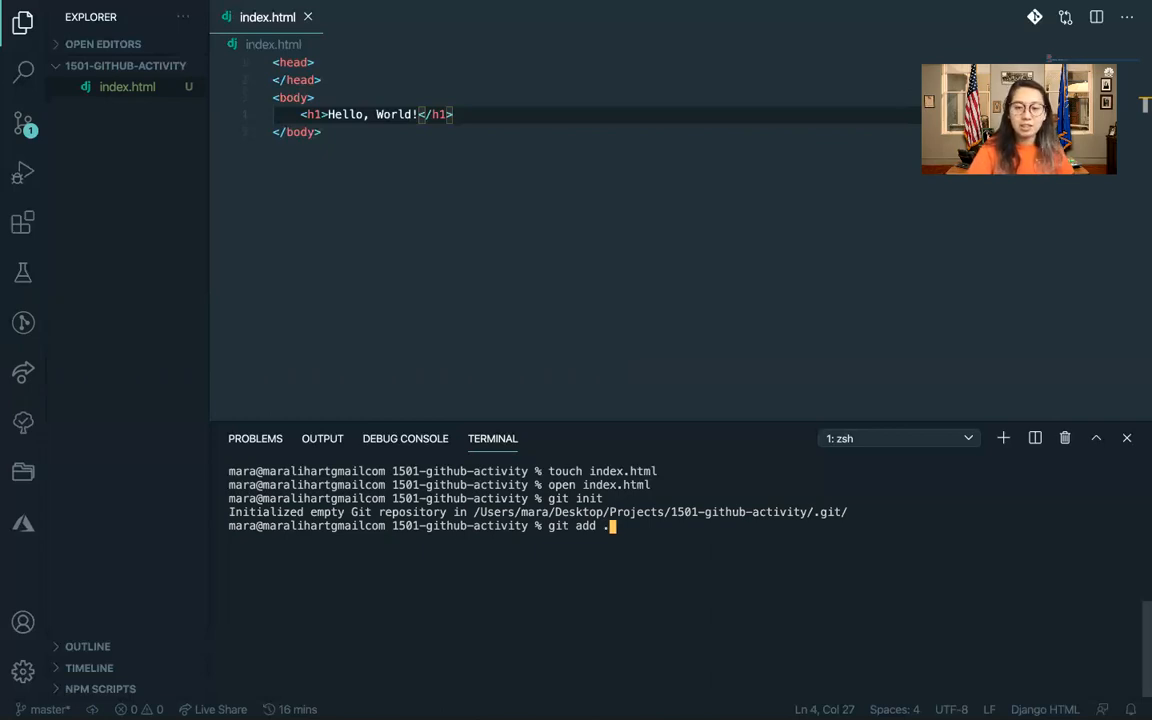
key("Enter")
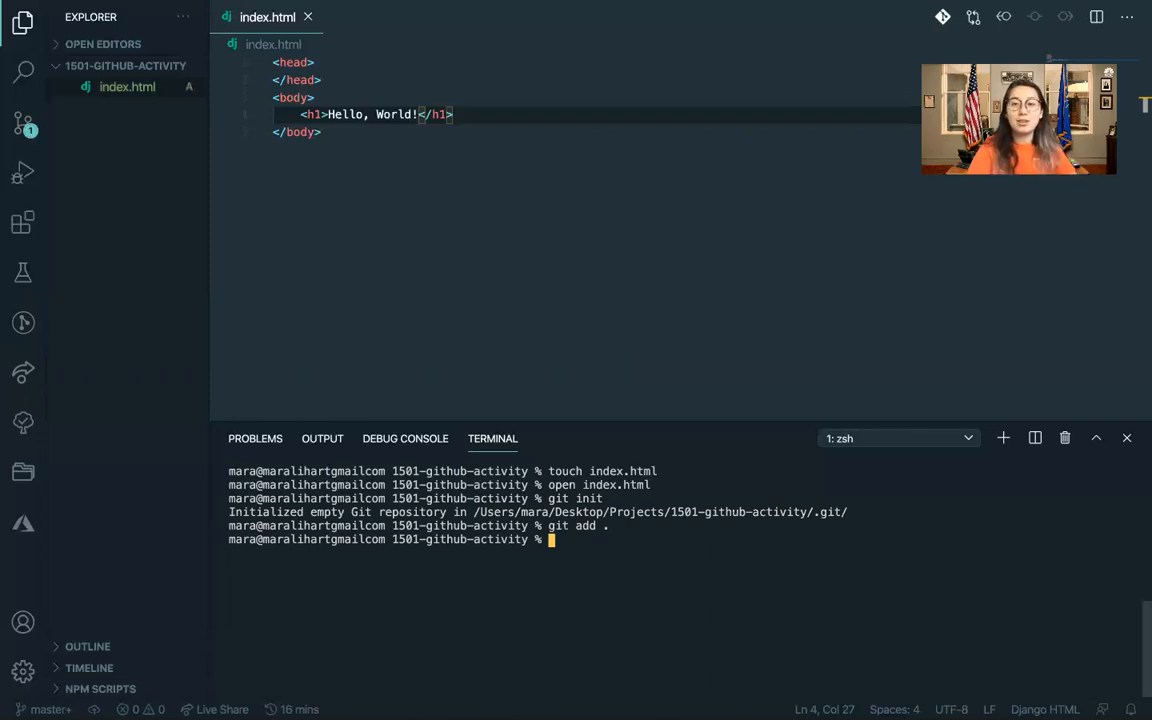
Commit the staged index.html with the message "Initial commit".
type("git commit -m \"")
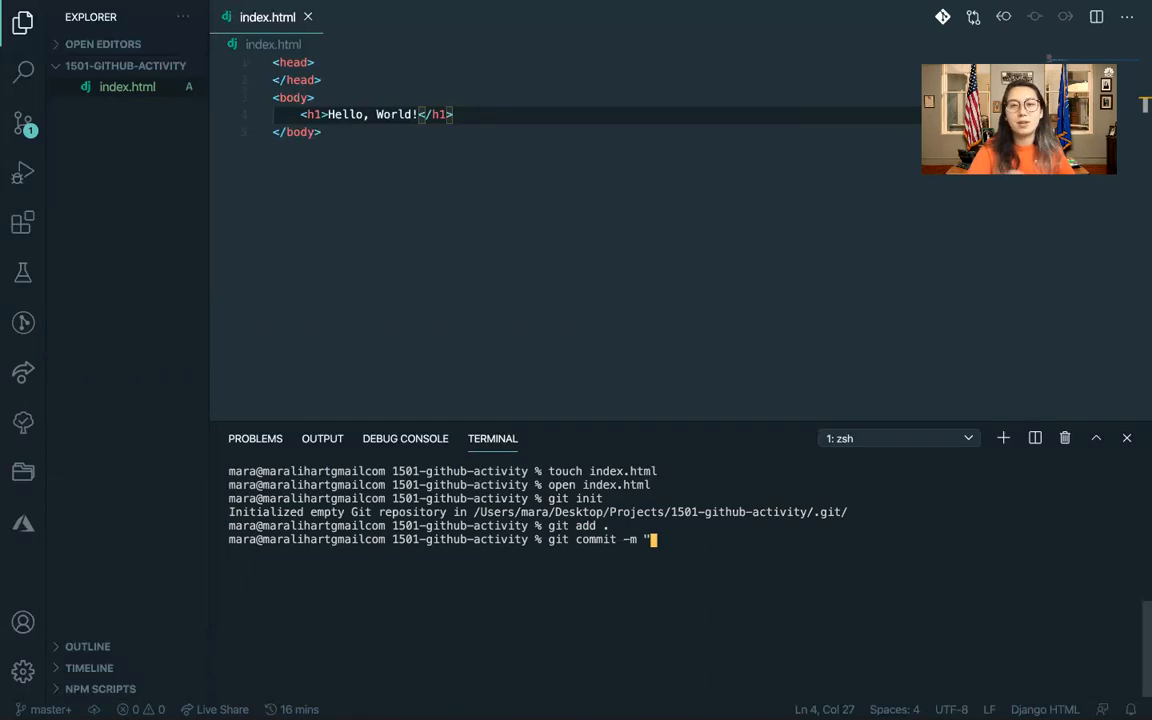
type("I")
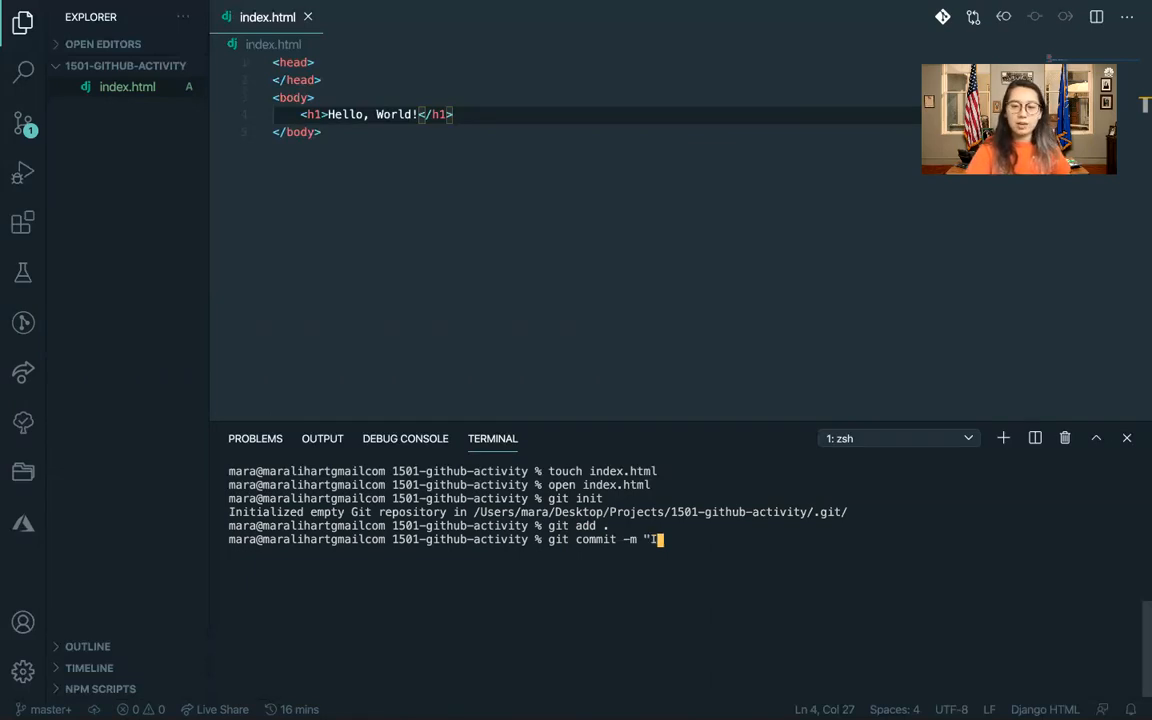
type("nital com")
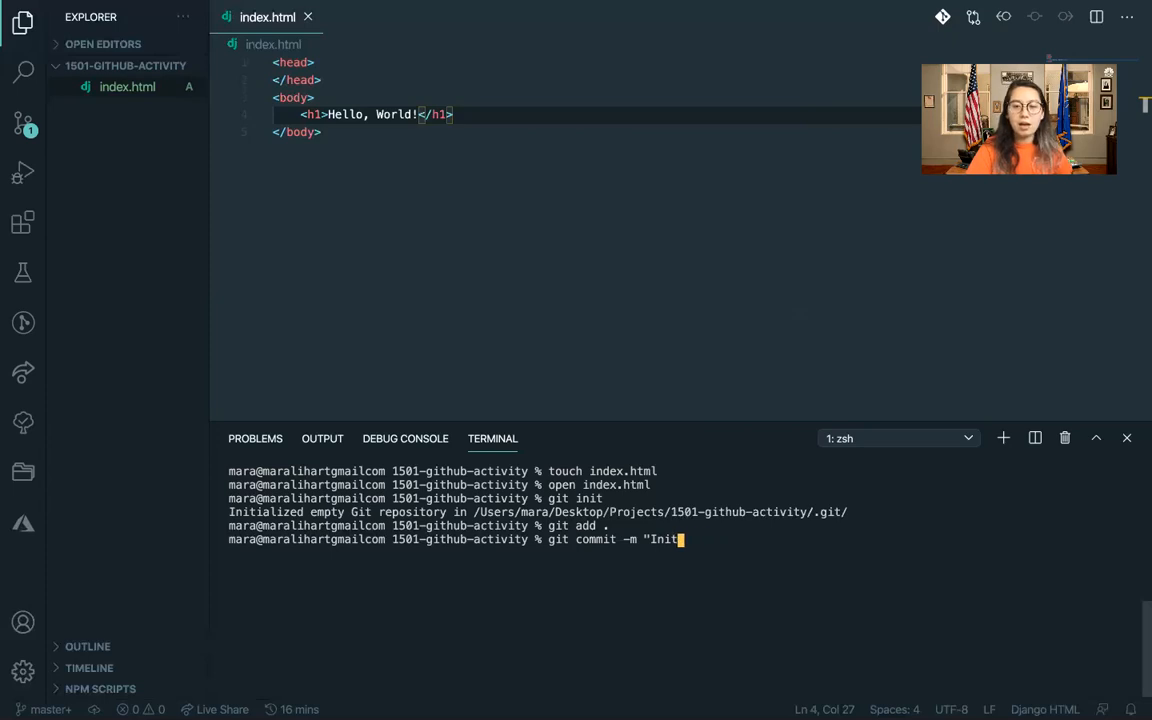
type("ial commit\"")
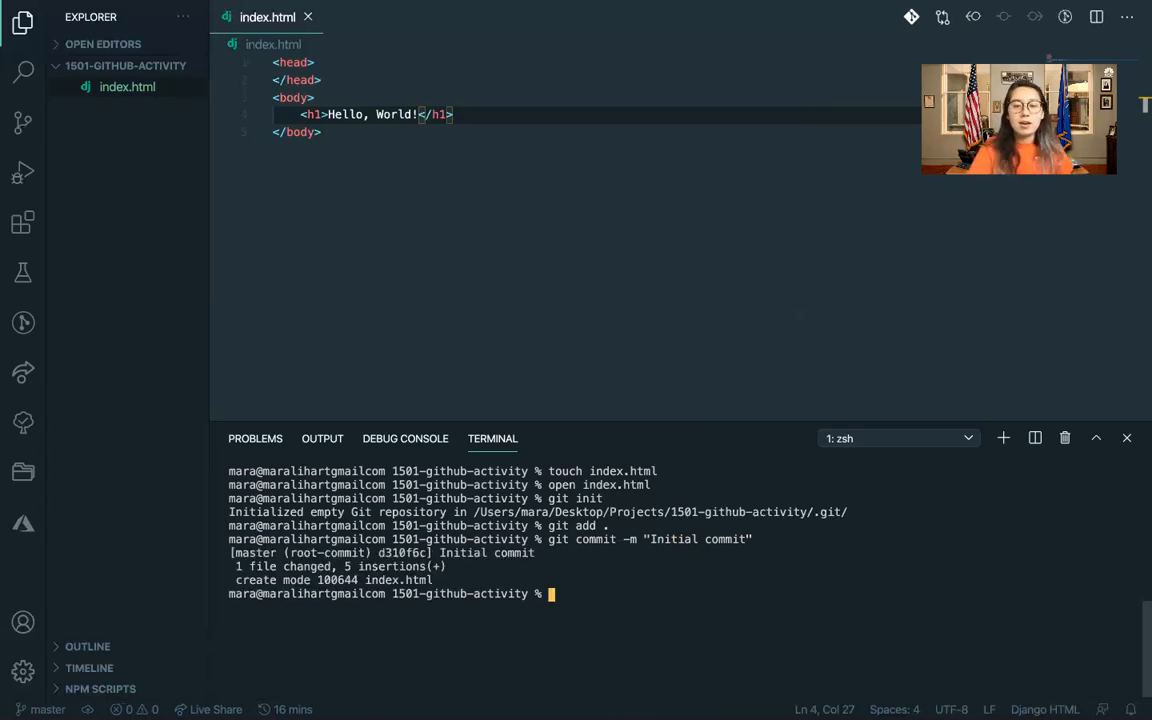
Try git push, then start a new repository from the GitHub dashboard.
type("git push")
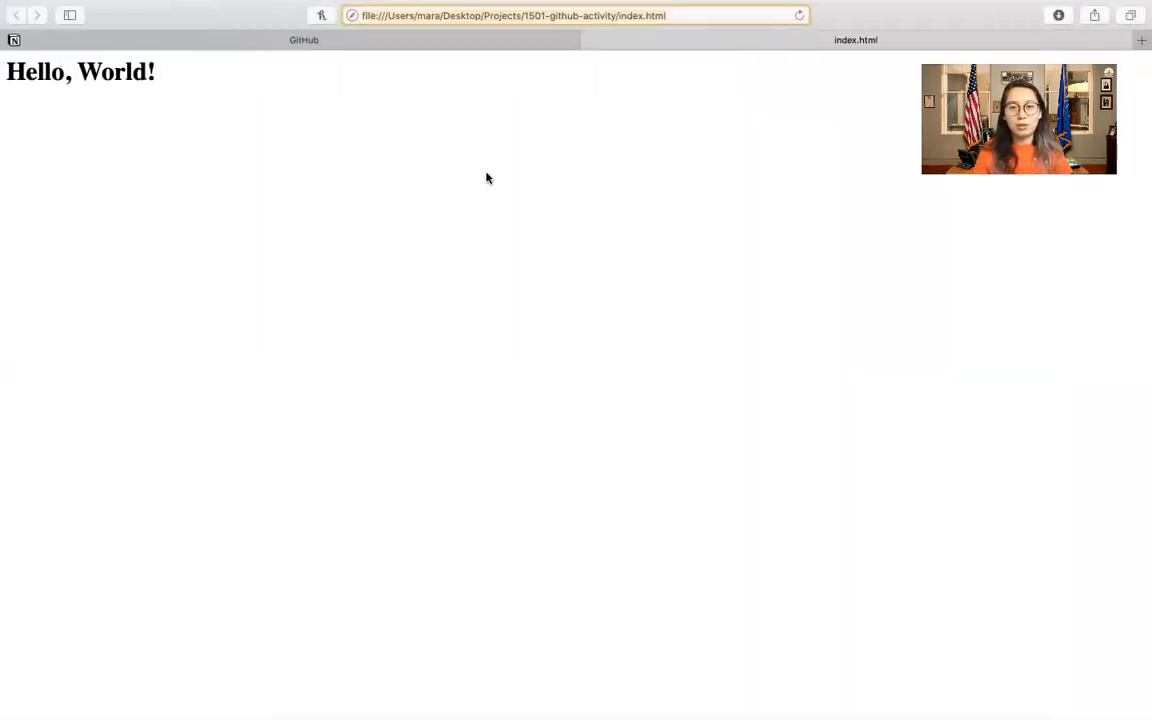
left_click(303, 40)
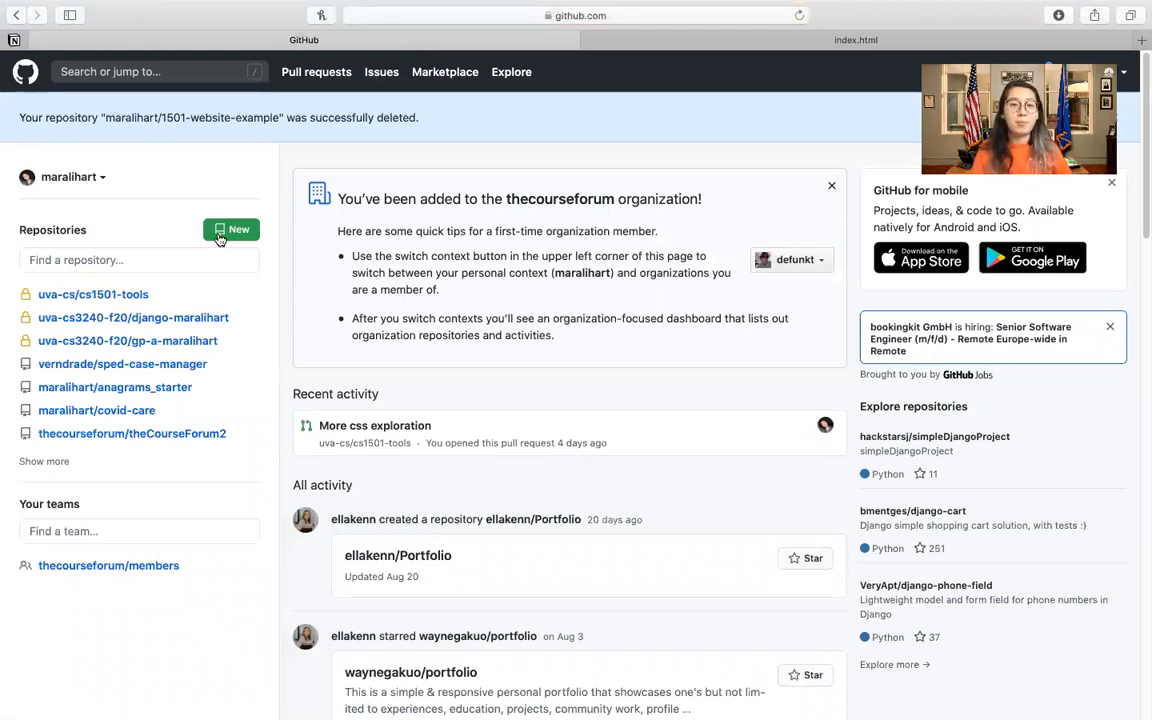
left_click(231, 229)
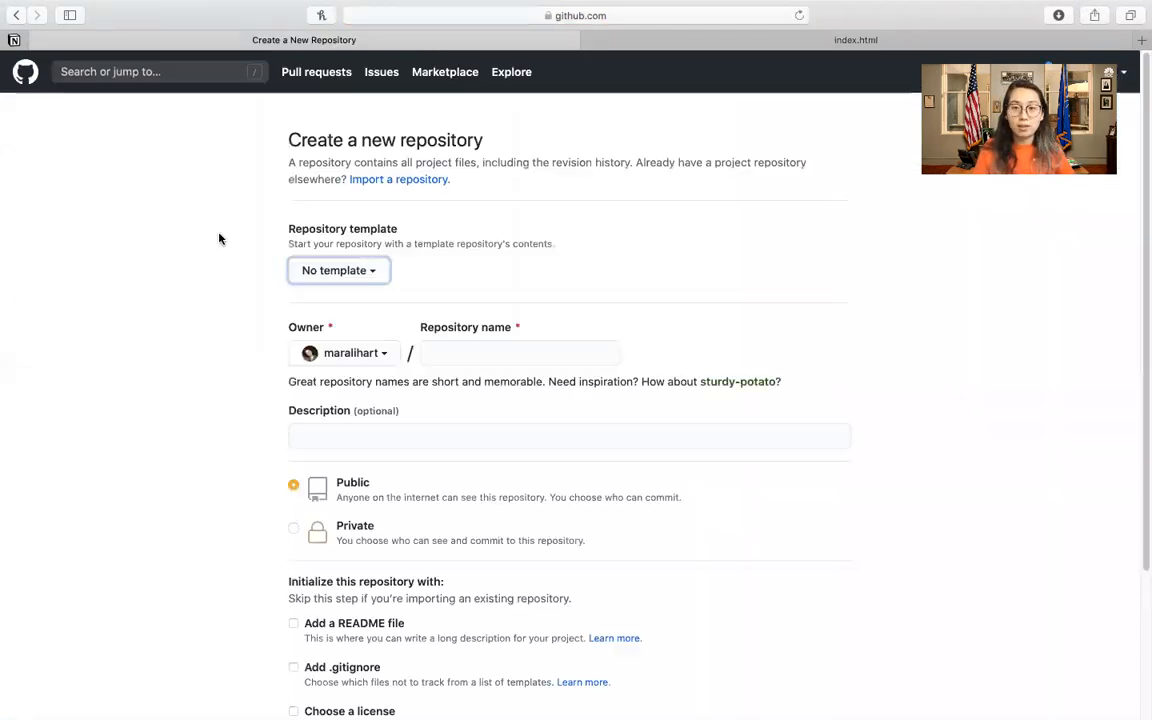
Name the public repository 1501-website-example and submit the creation form.
left_click(519, 352)
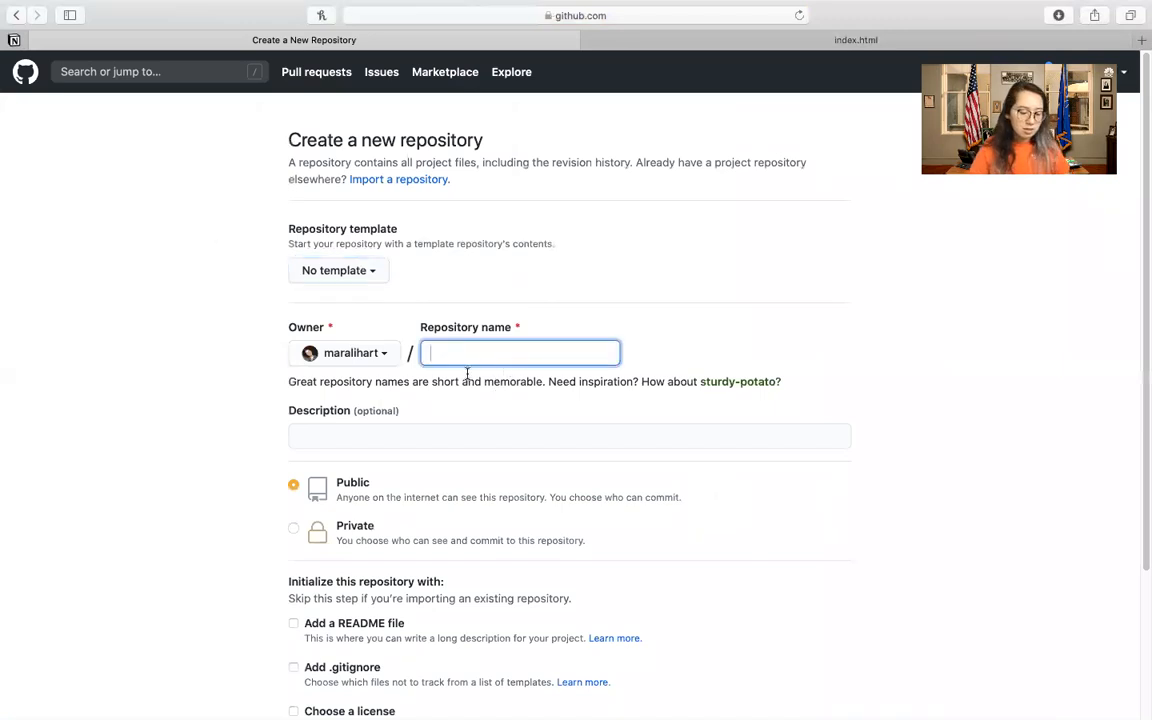
type("1501-website")
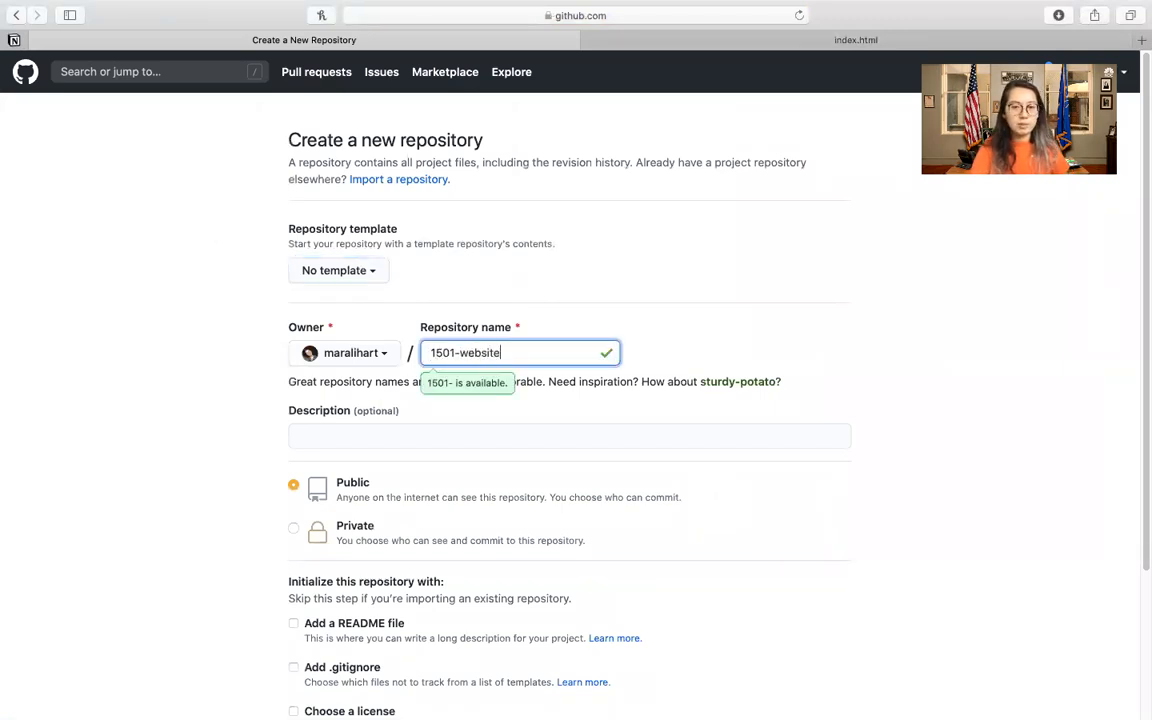
type("-example")
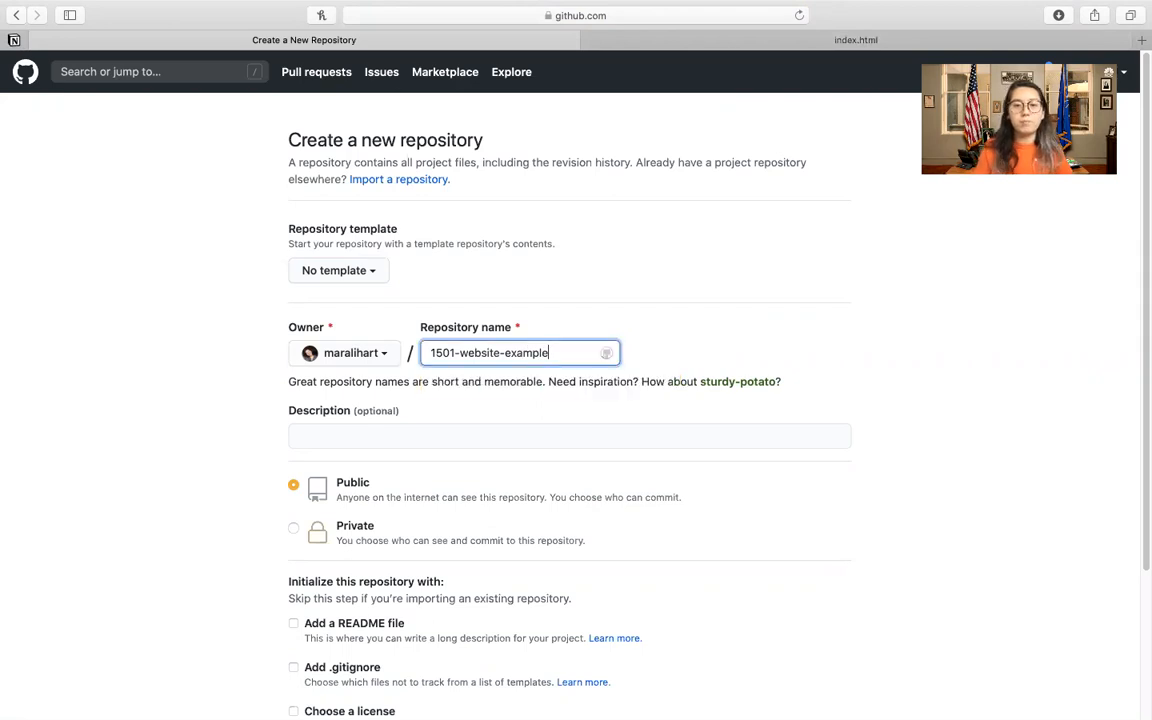
scroll("down", 3)
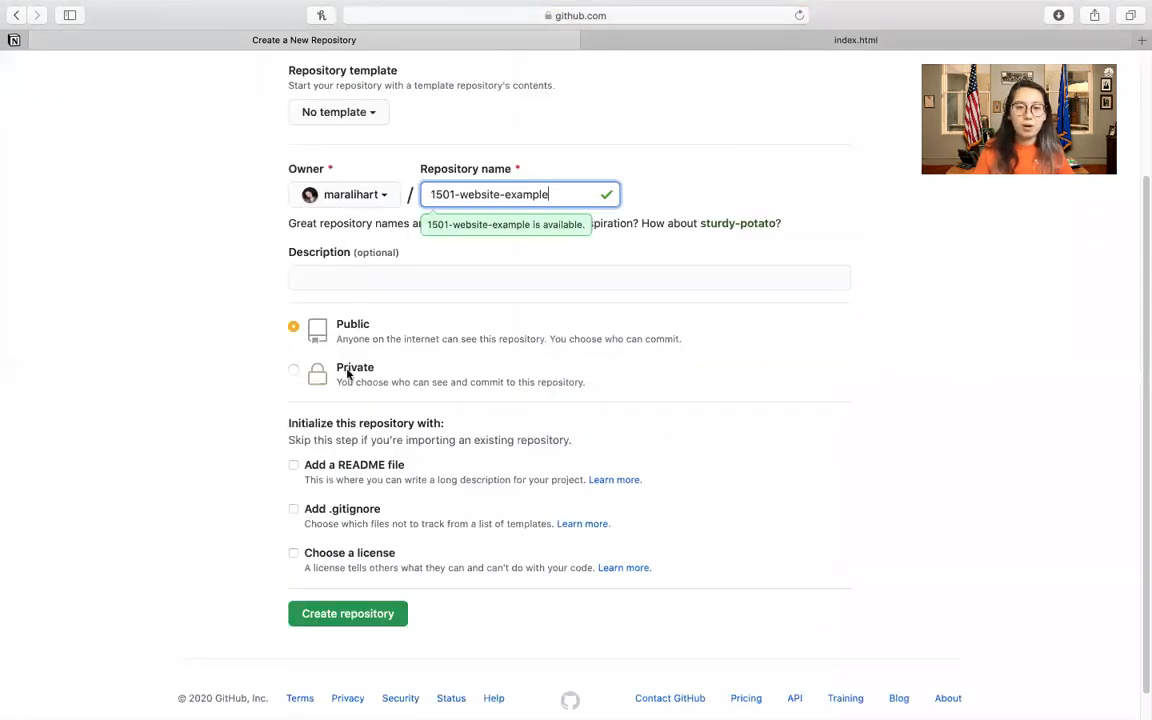
mouse_move(334, 353)
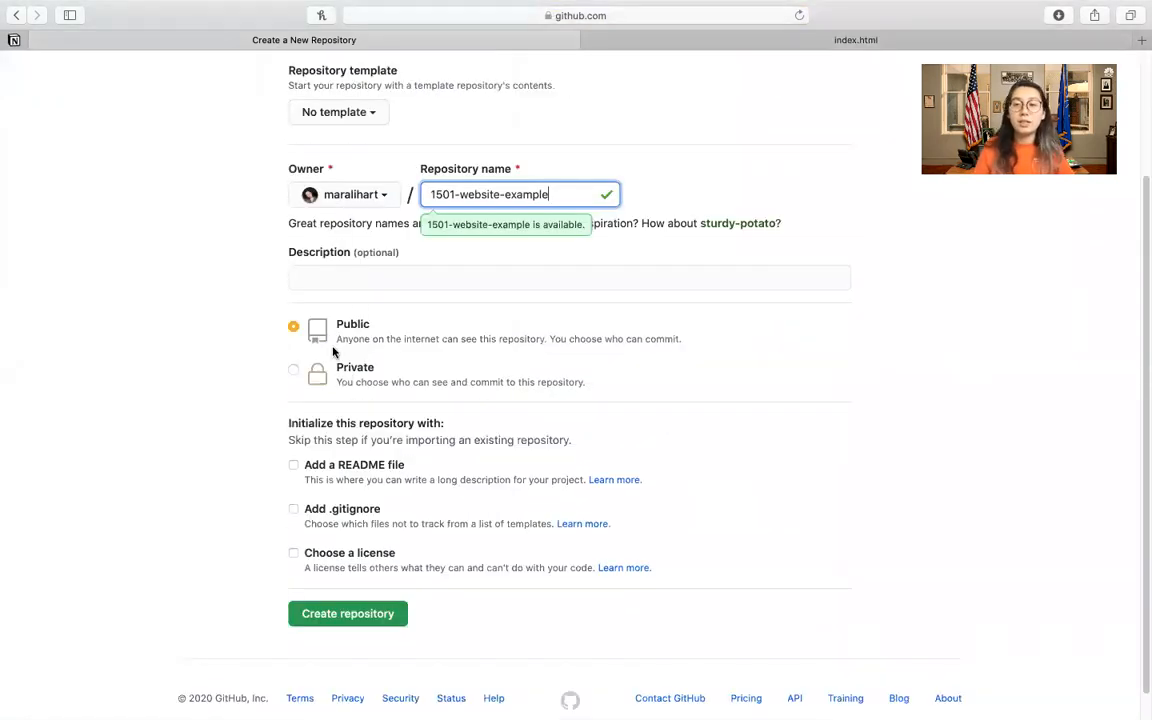
scroll("down", 3)
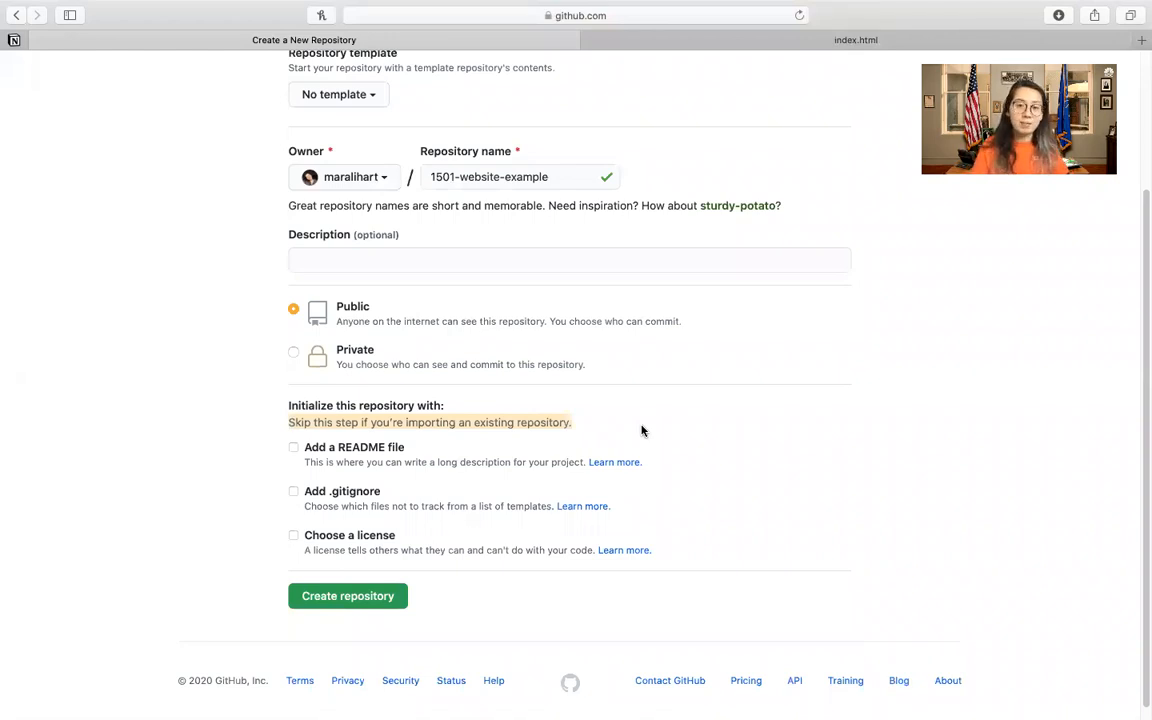
left_click(347, 596)
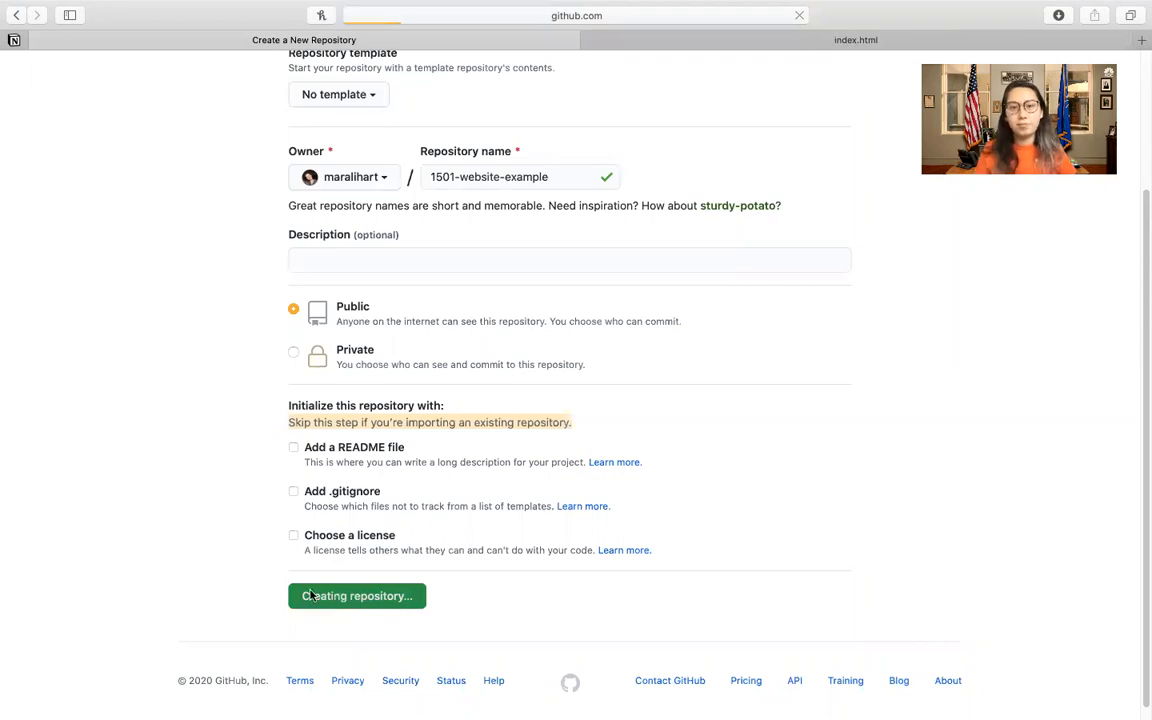
Confirm Create repository and scroll through the Quick setup instructions.
left_click(356, 595)
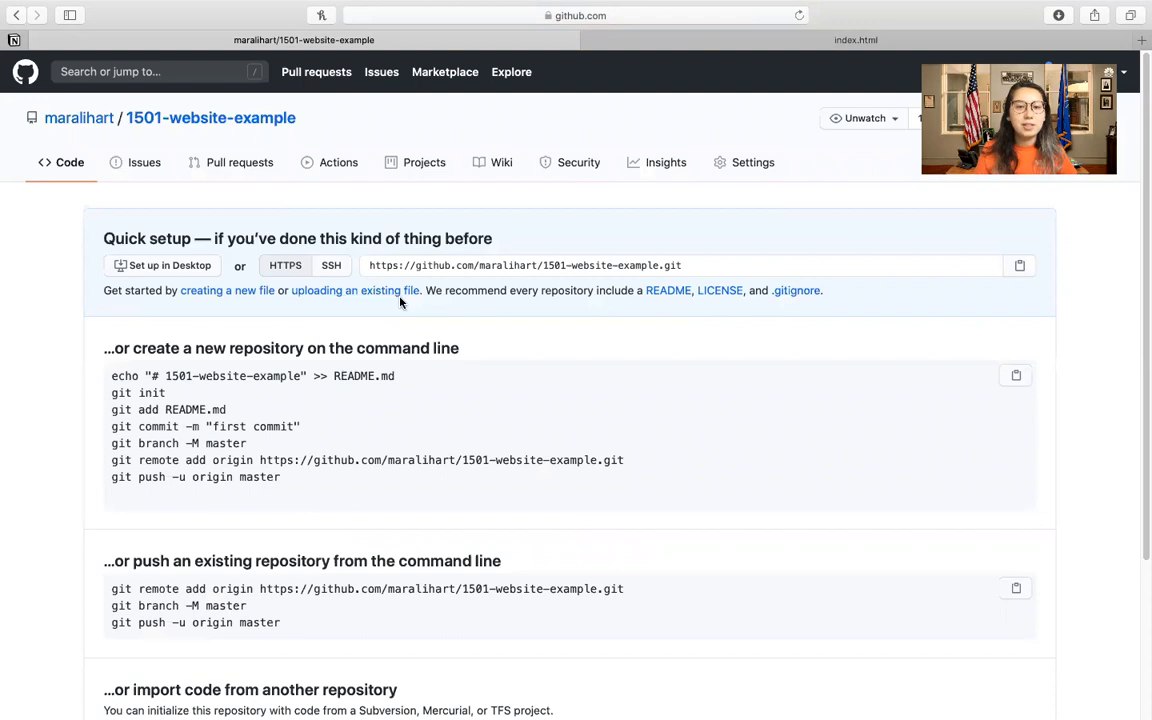
mouse_move(337, 448)
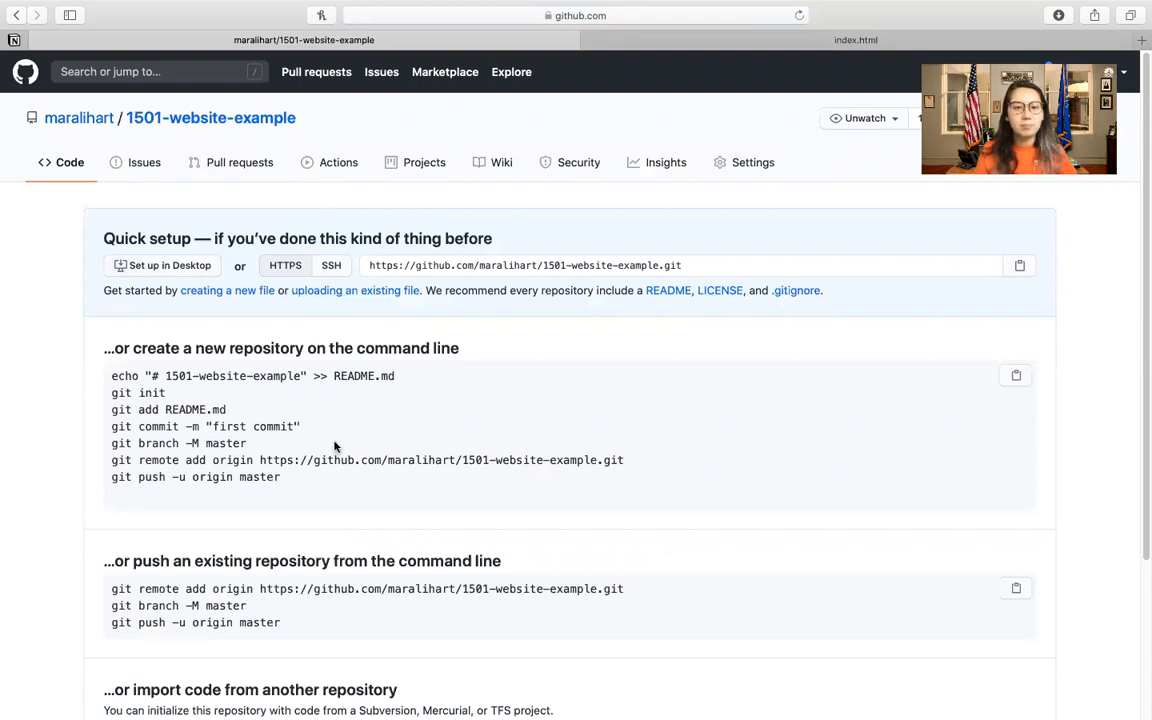
scroll("down", 3)
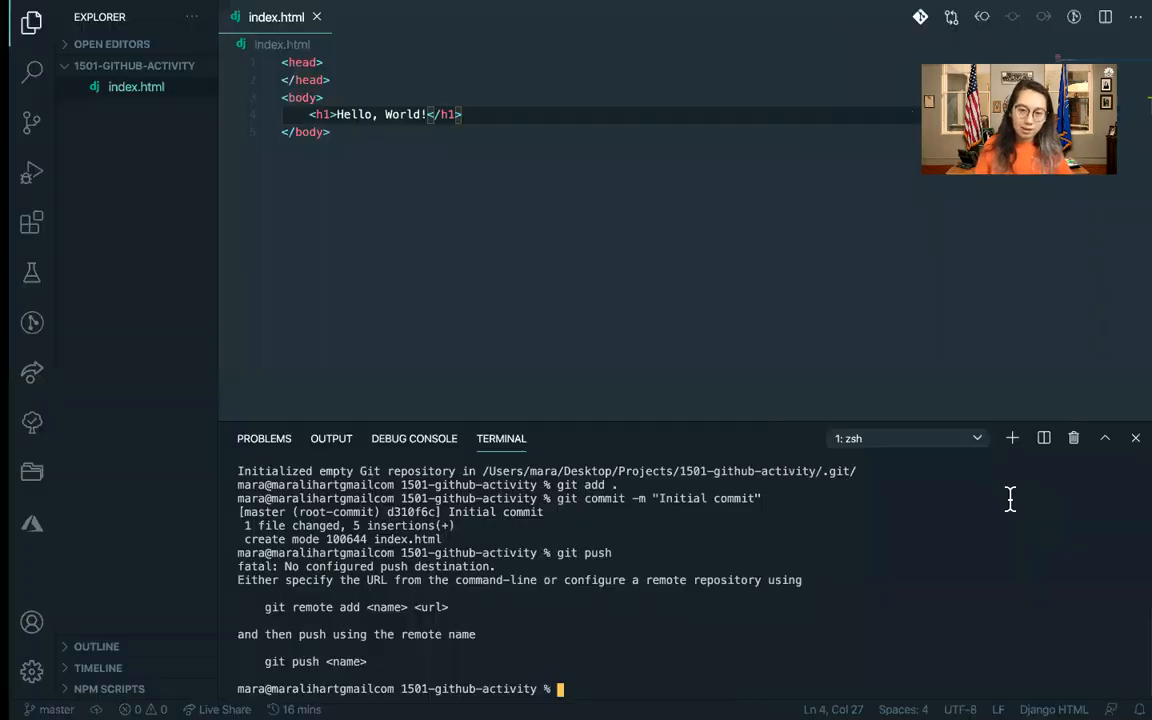
type("git remote add origin https://github.com/maralihart/1501-website-example.git")
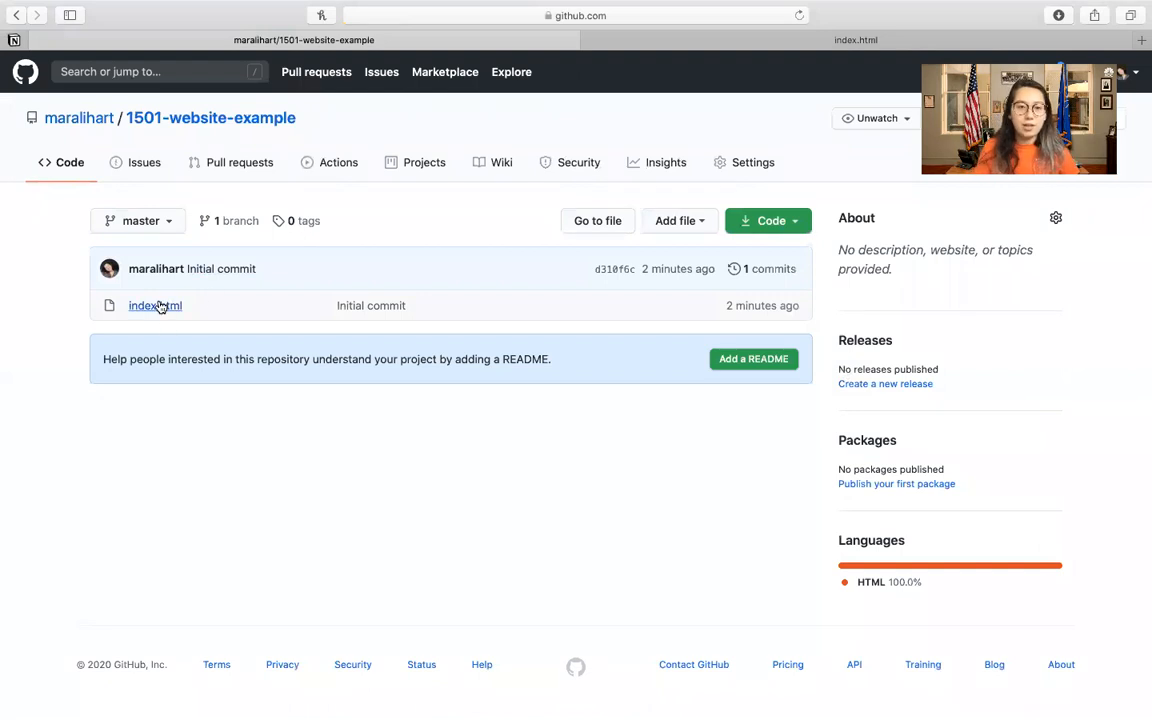
Open index.html in the 1501-website-example file list to view its markup.
left_click(155, 305)
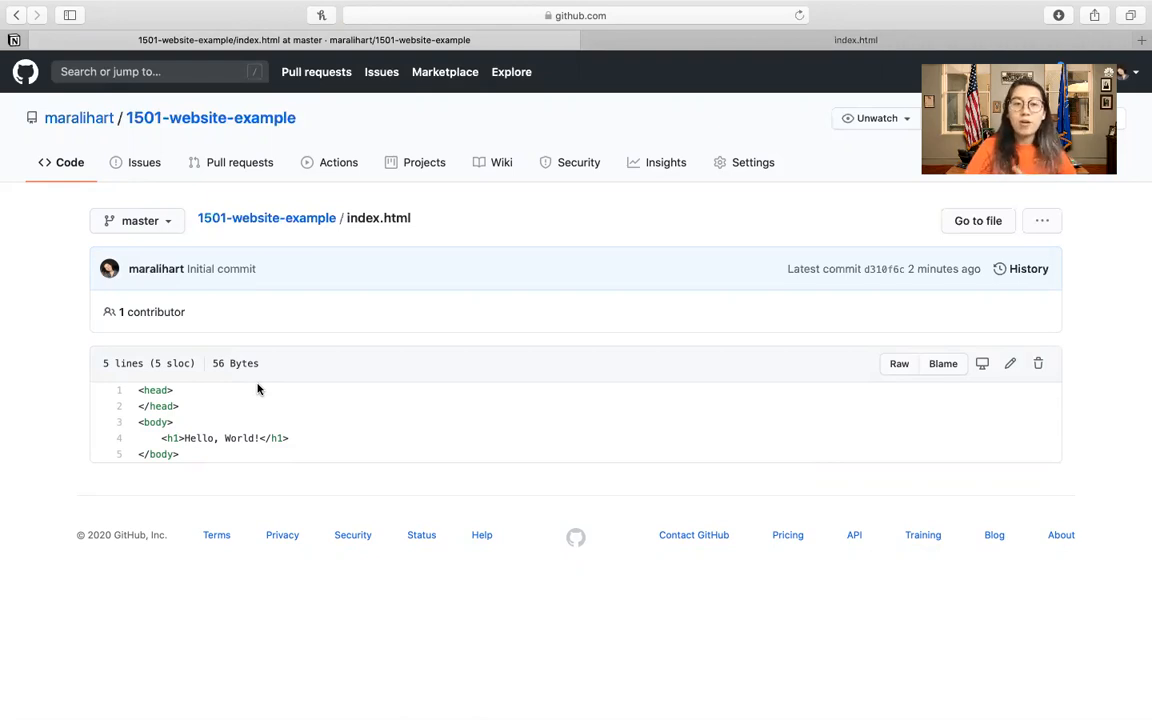
mouse_move(879, 192)
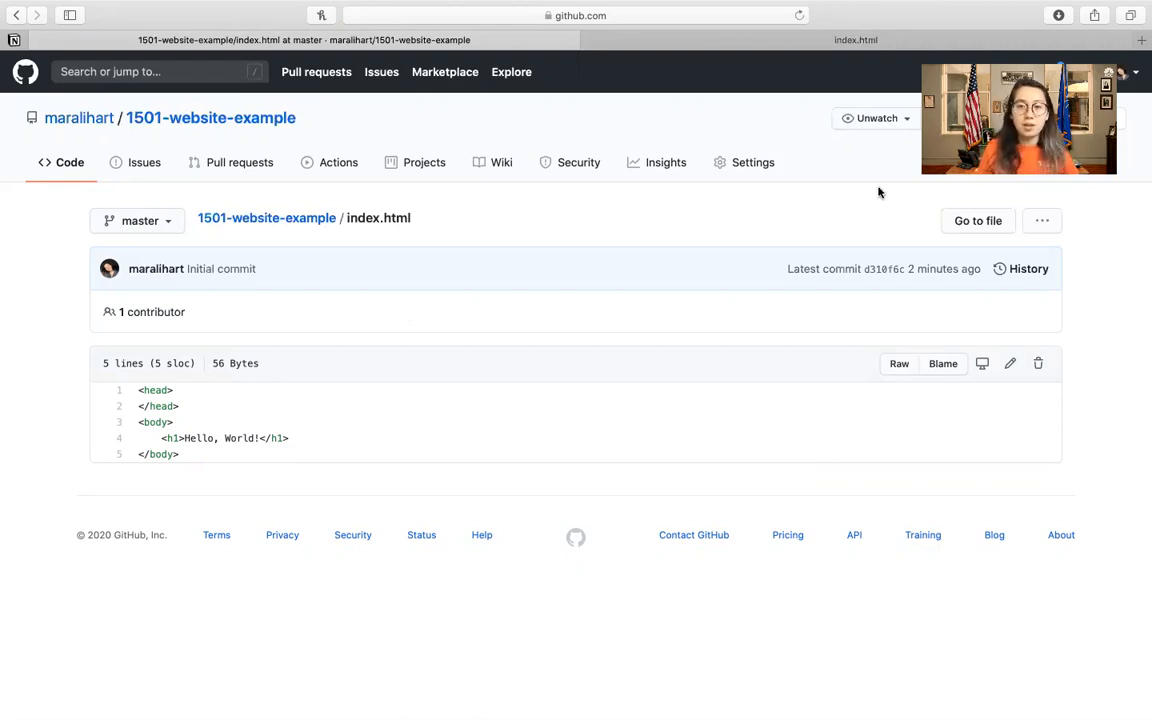
Set the GitHub Pages source to Branch: master, / (root), and save it.
left_click(753, 162)
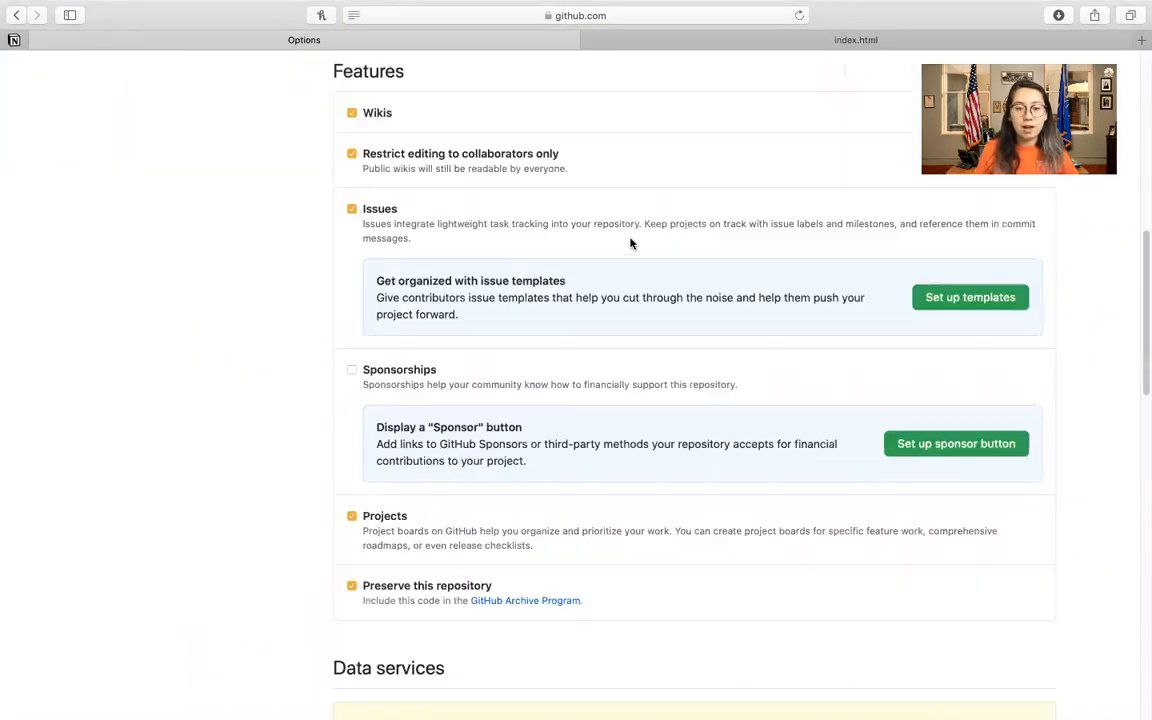
scroll("down", 3)
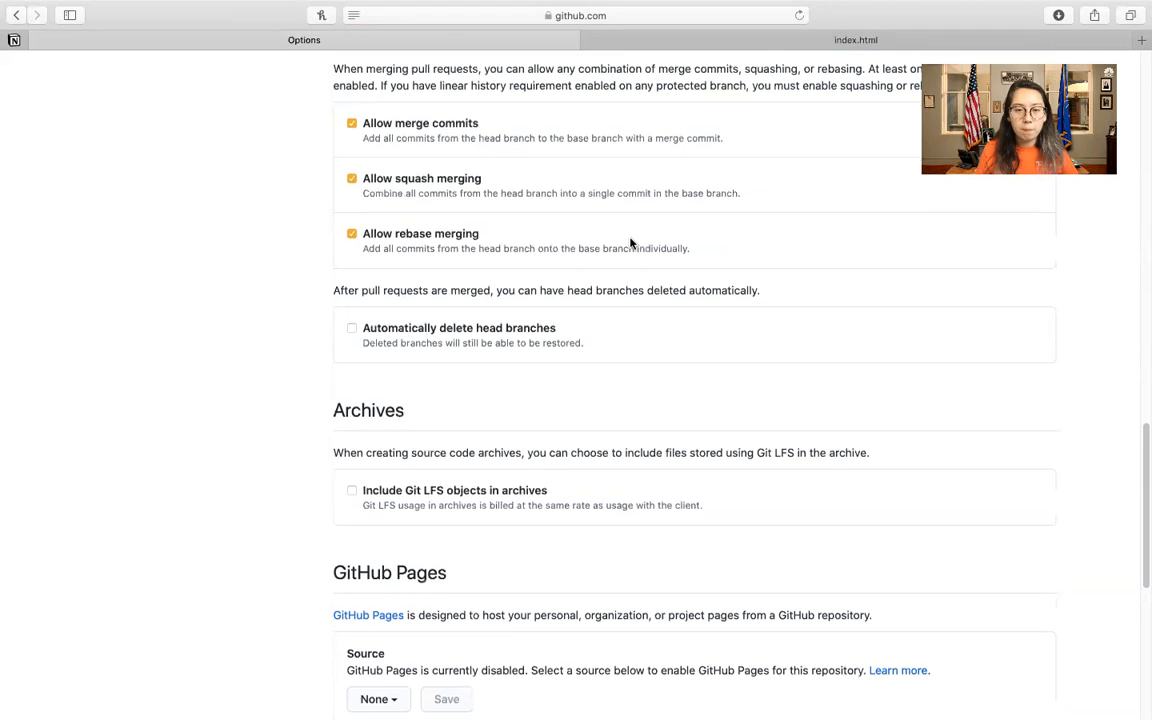
scroll("down", 3)
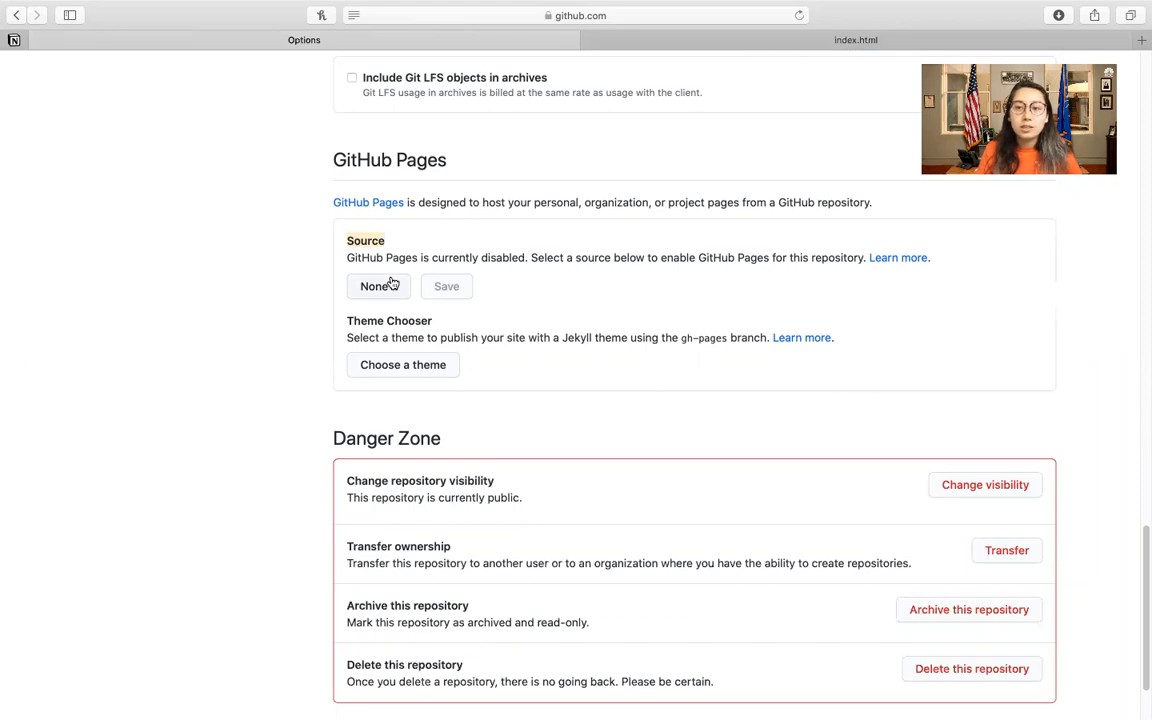
left_click(378, 286)
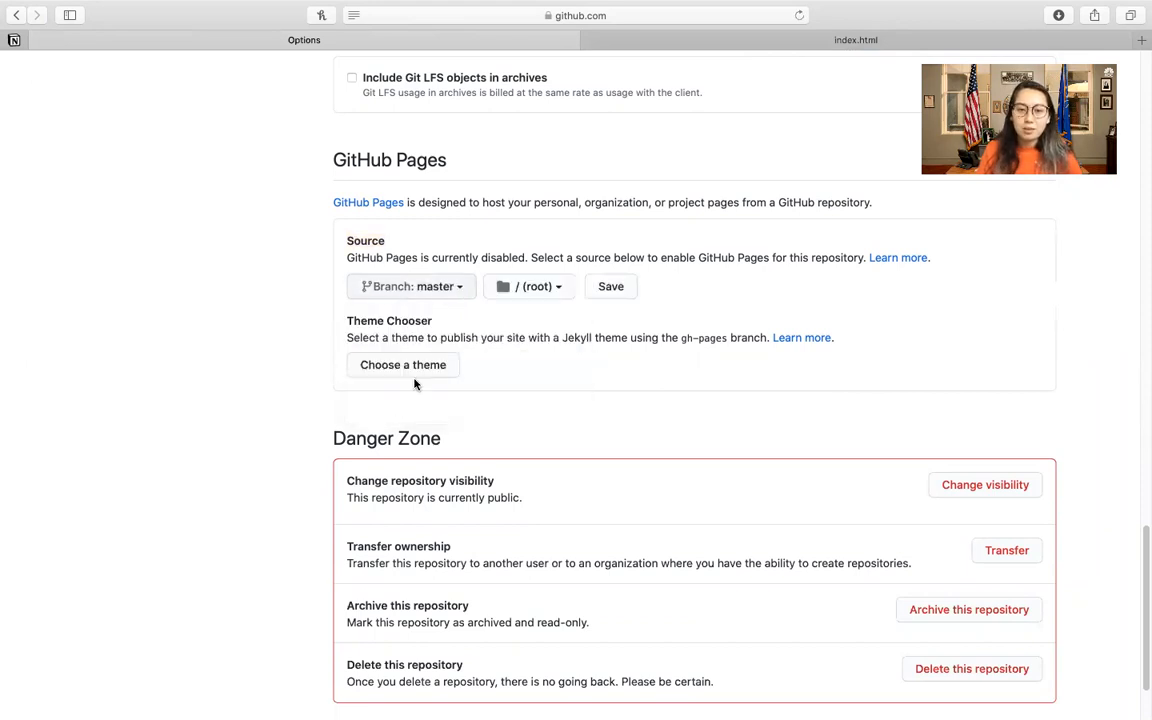
left_click(610, 286)
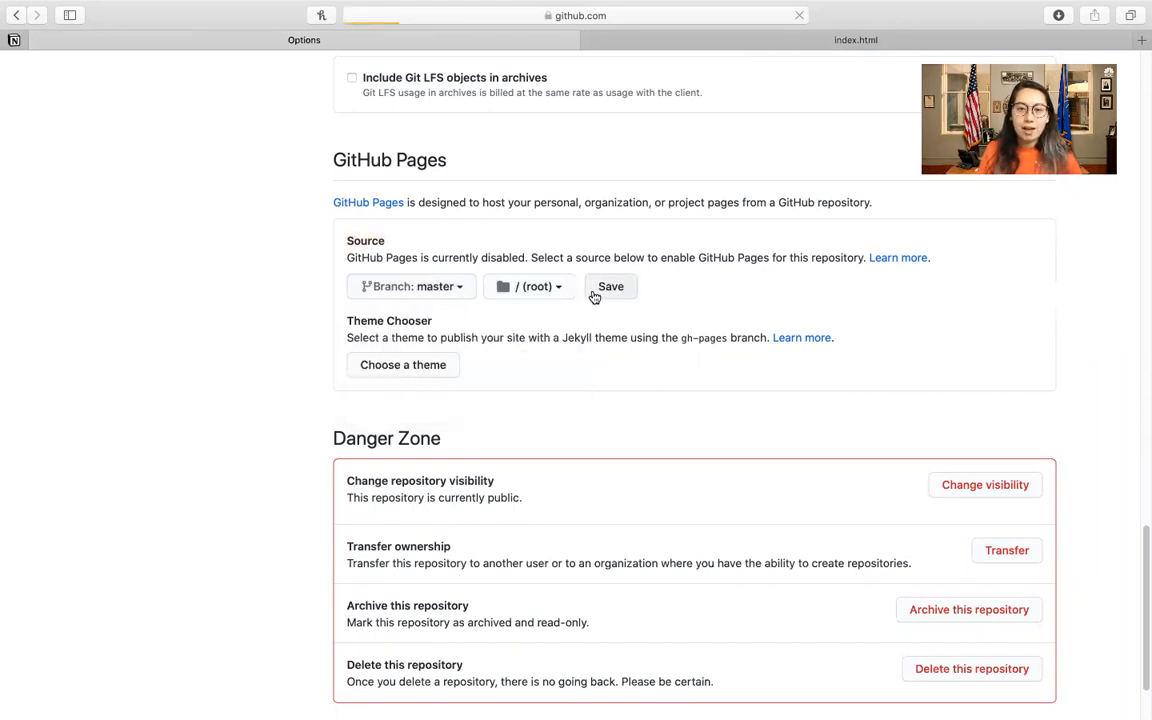
left_click(610, 286)
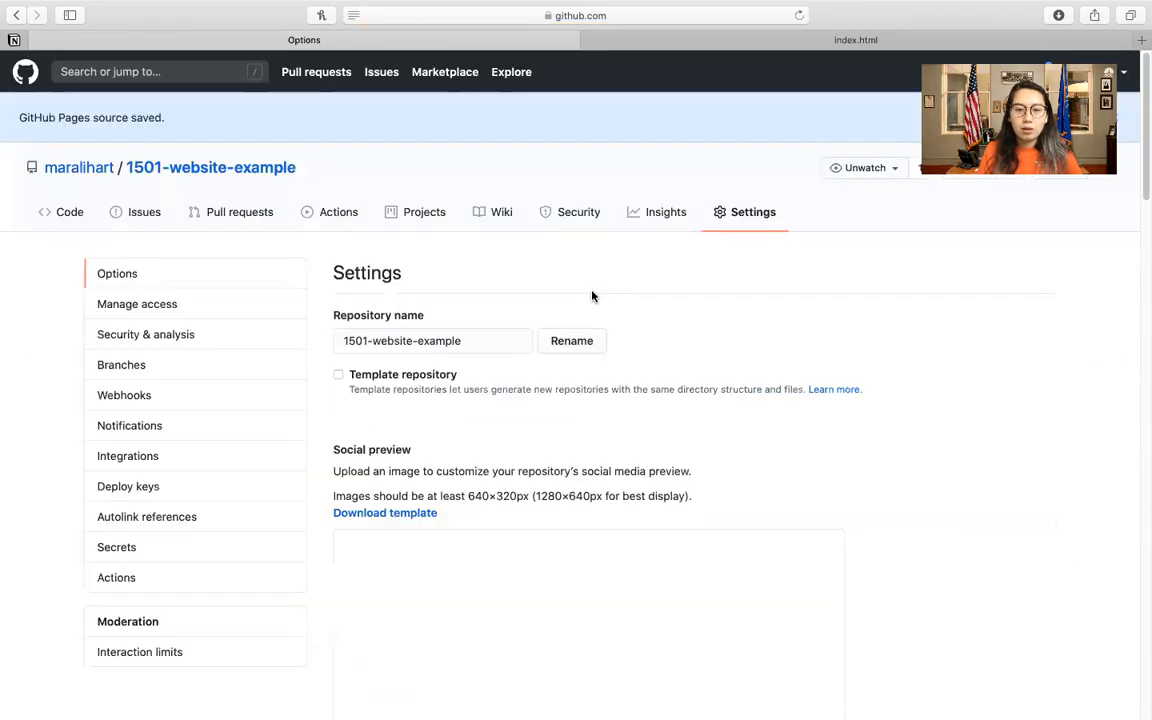
Scroll to GitHub Pages and visit maralihart.github.io/1501-website-example, which shows a 404.
scroll("down", 3)
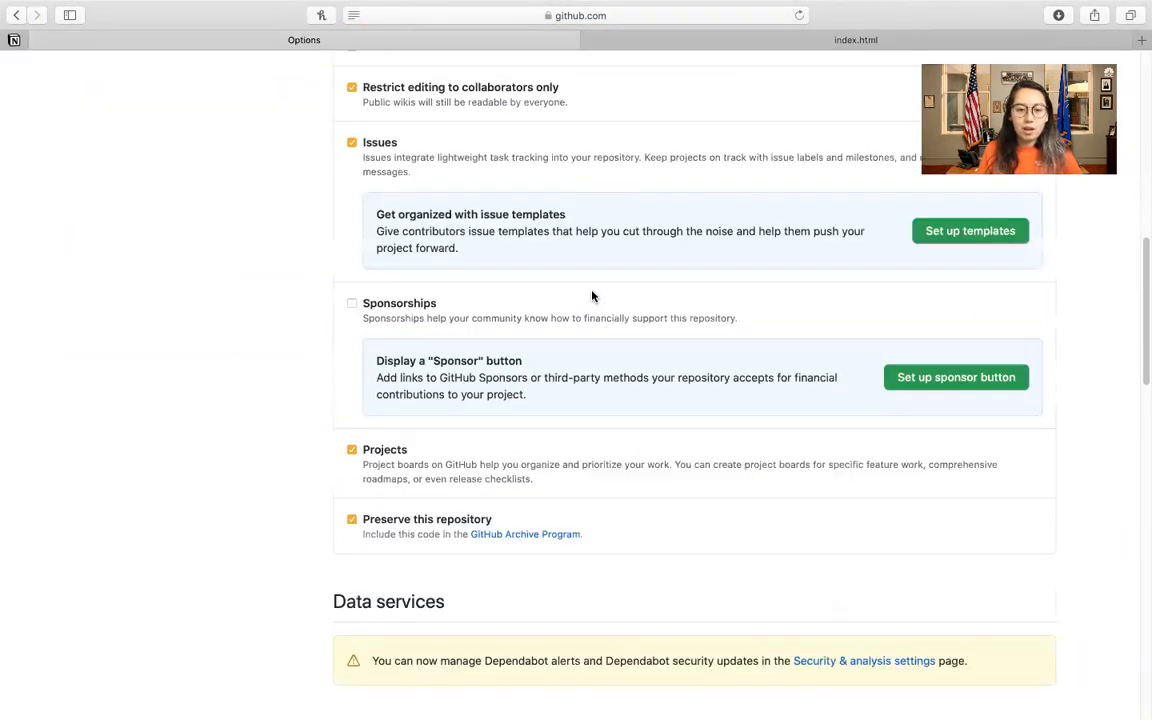
scroll("down", 3)
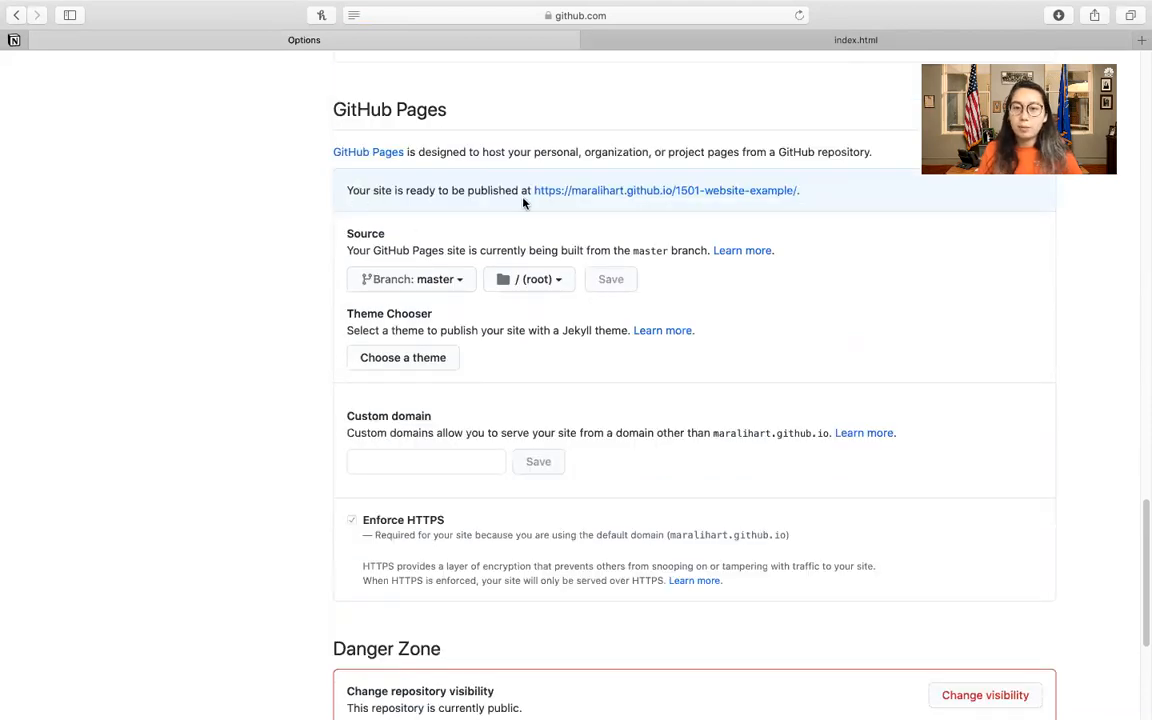
mouse_move(677, 210)
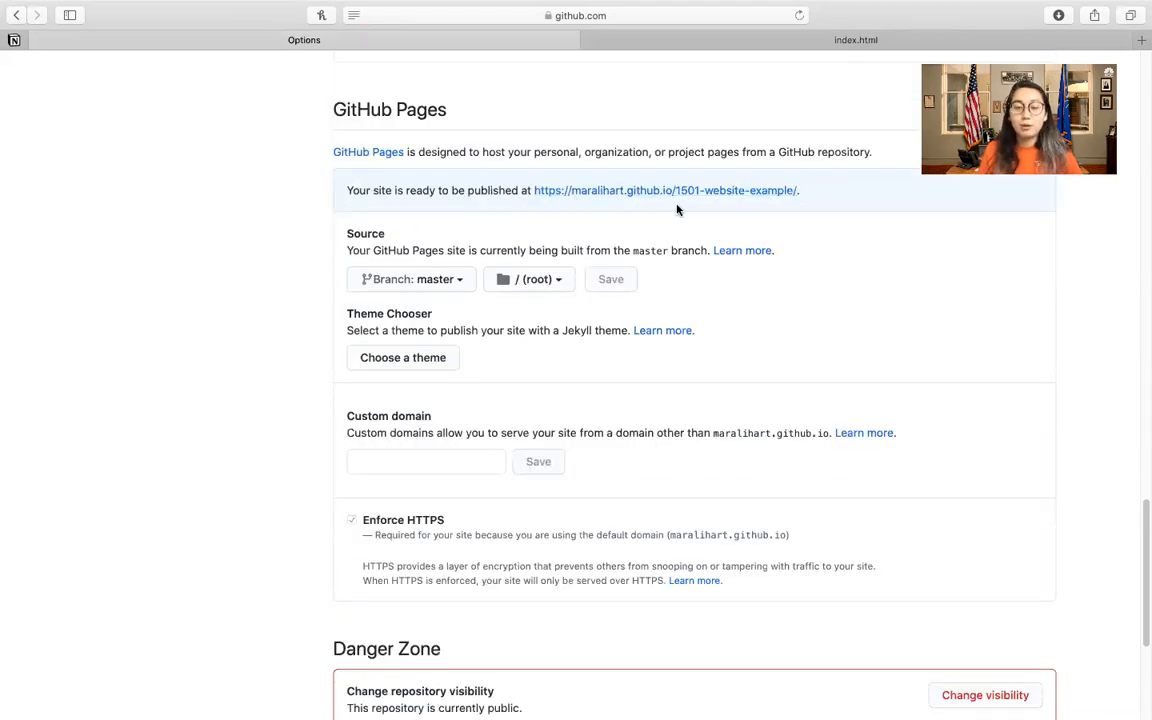
mouse_move(666, 201)
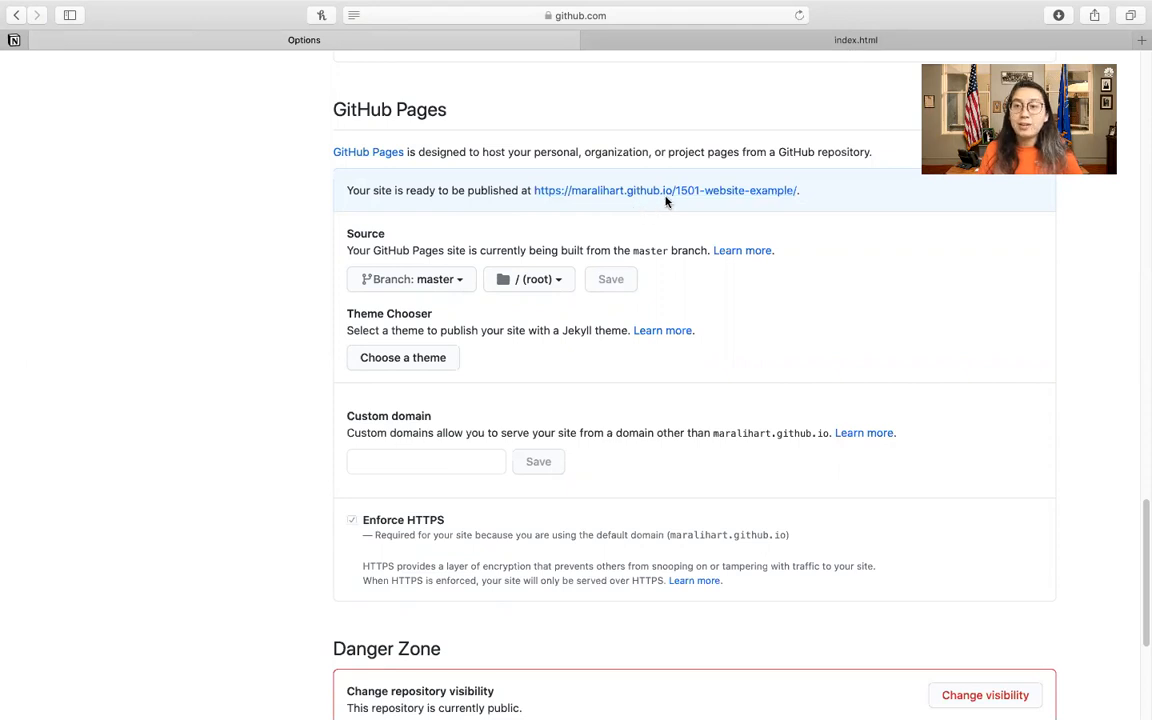
mouse_move(665, 203)
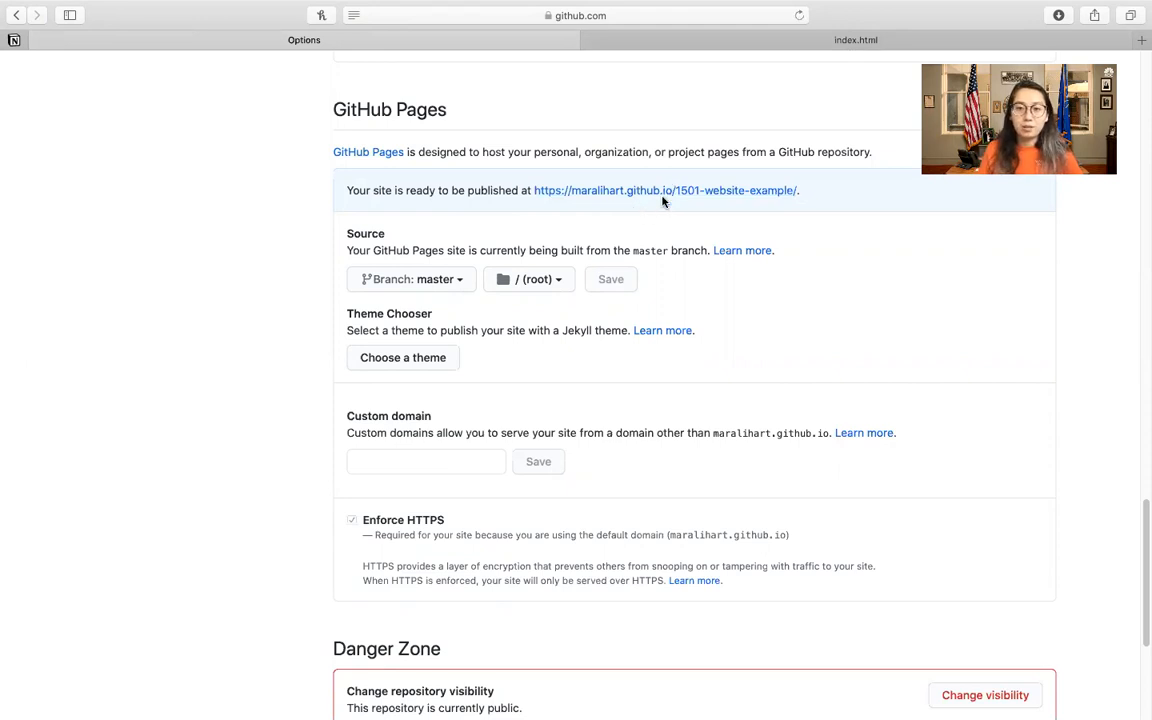
left_click(665, 190)
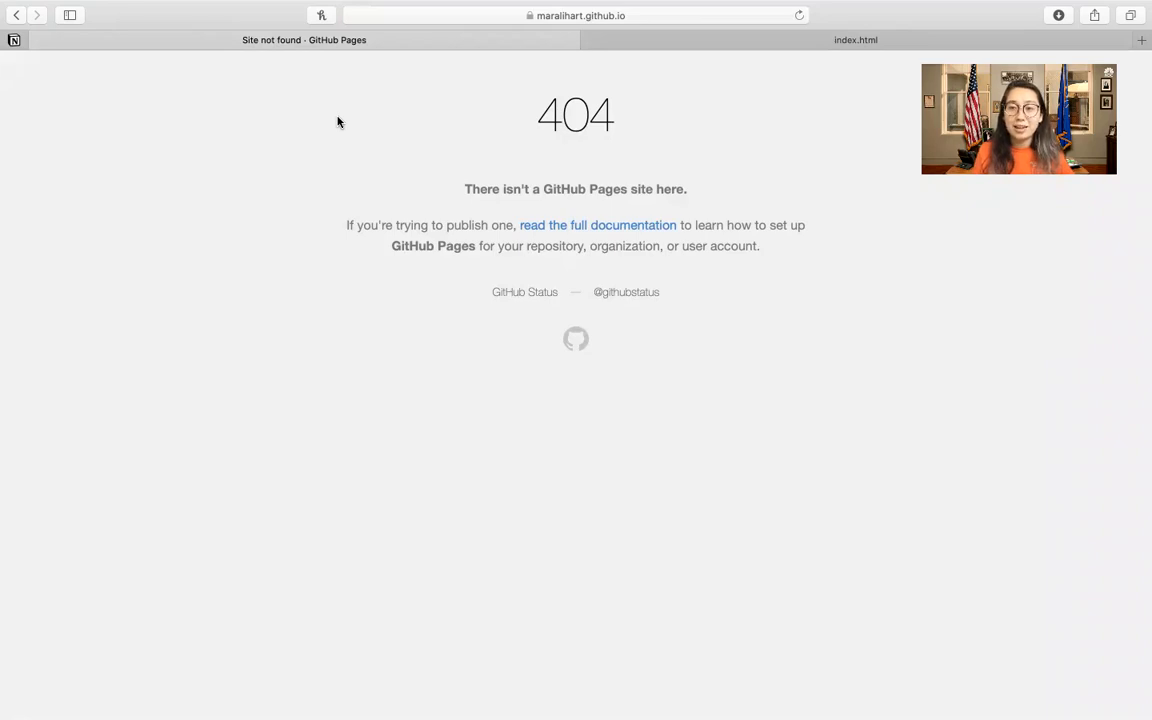
mouse_move(94, 33)
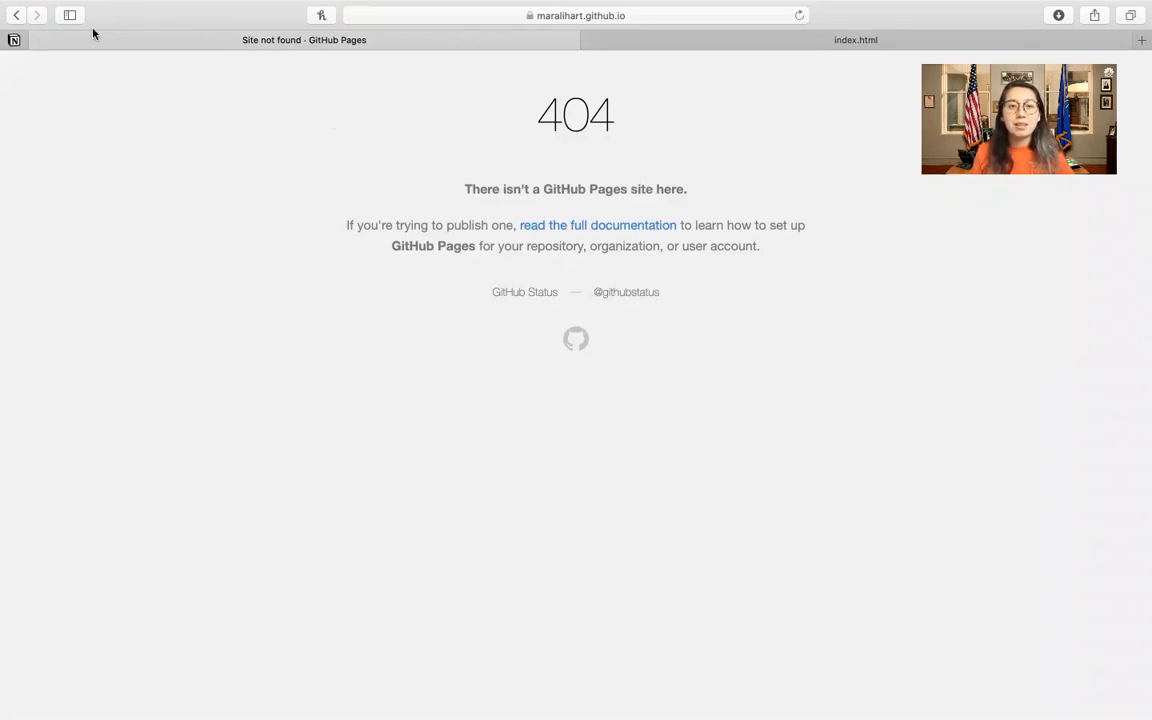
mouse_move(17, 15)
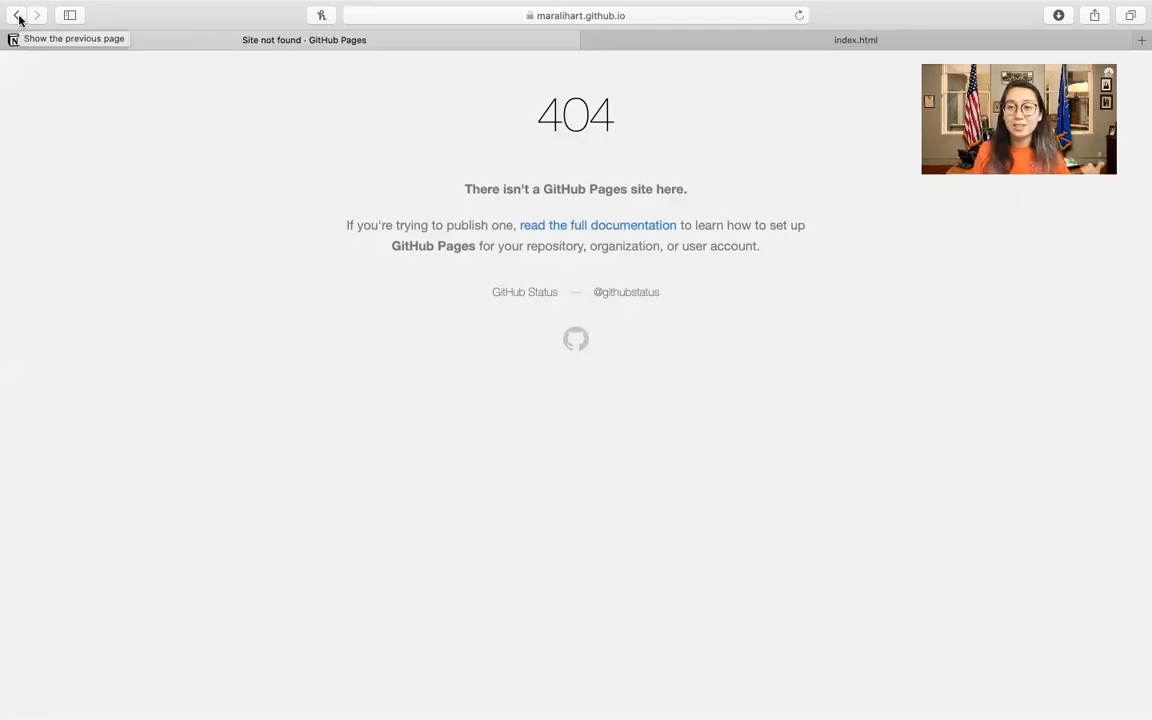
Go back from the 404 page to the repository's GitHub Pages settings.
left_click(16, 15)
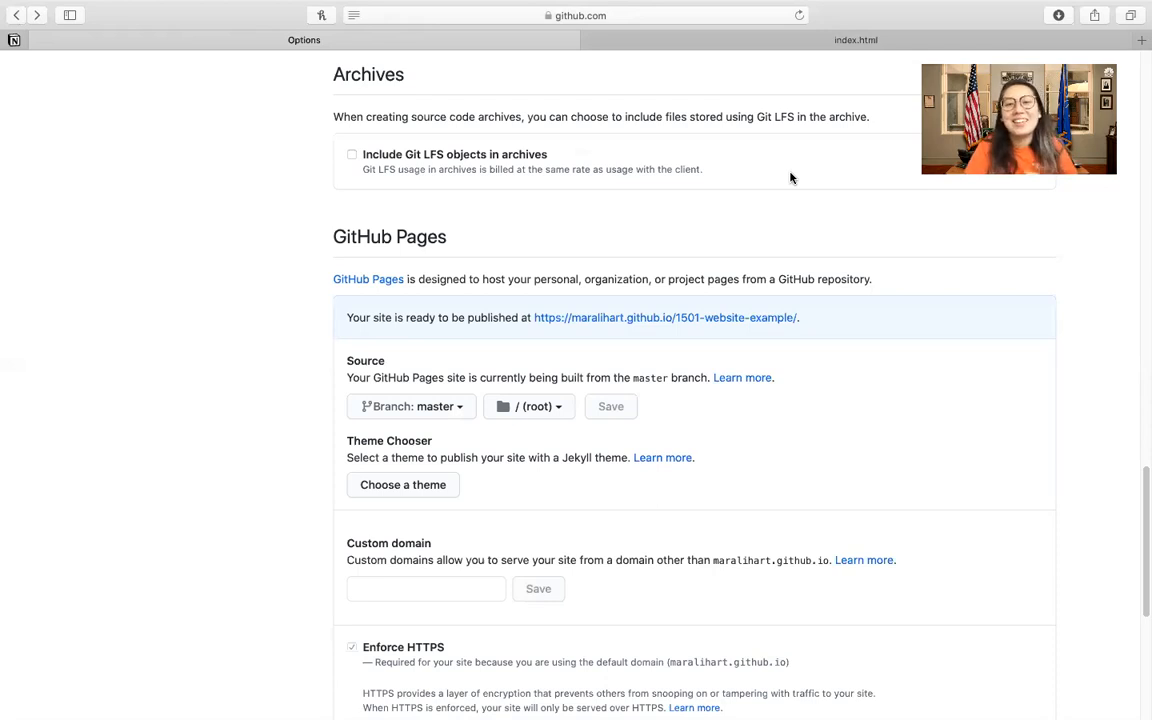
mouse_move(784, 307)
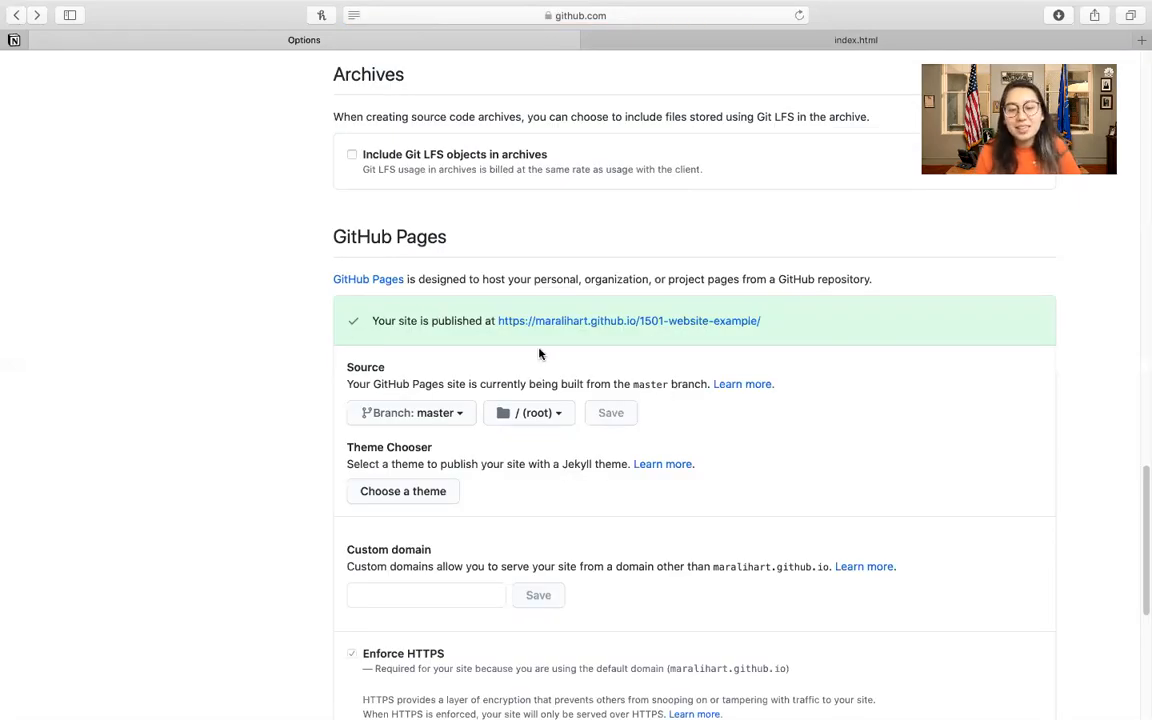
mouse_move(511, 318)
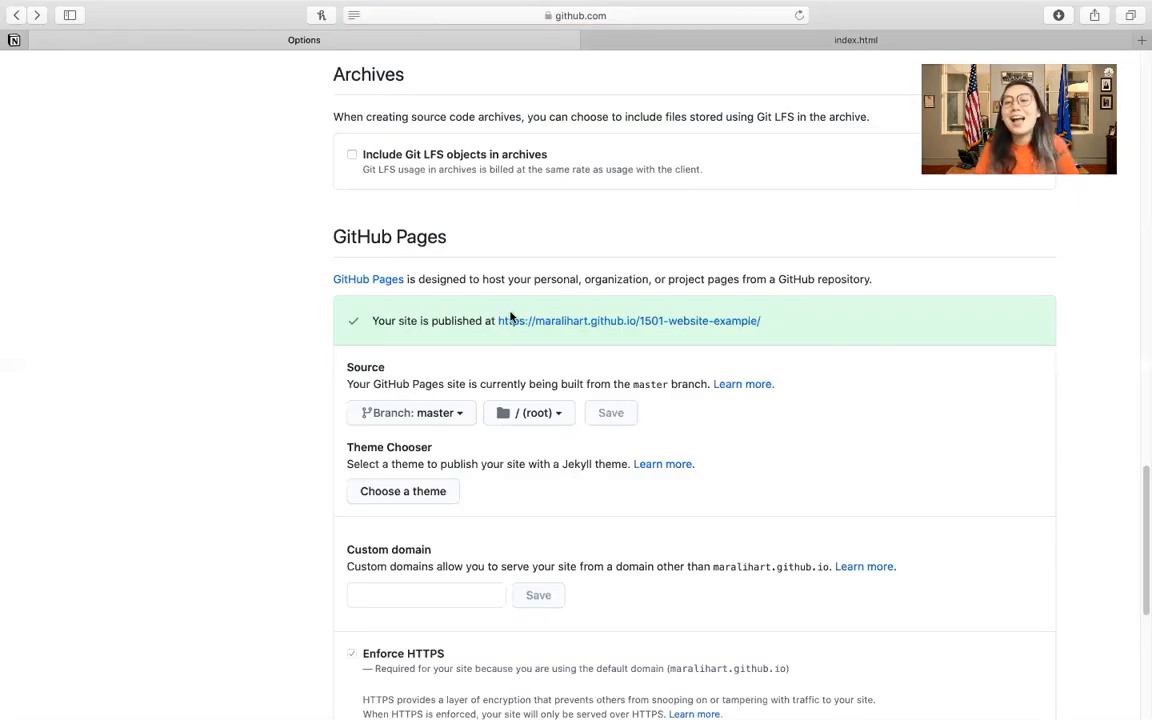
Open the published maralihart.github.io/1501-website-example link to see the Hello, World! heading.
left_click(628, 320)
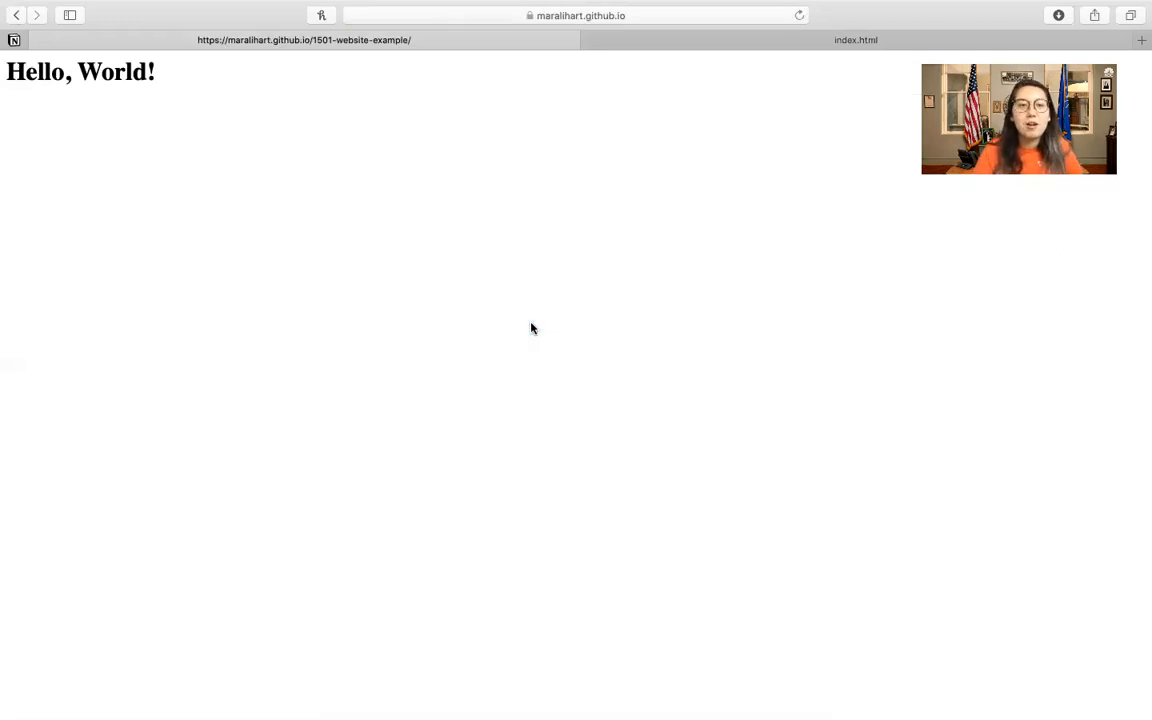